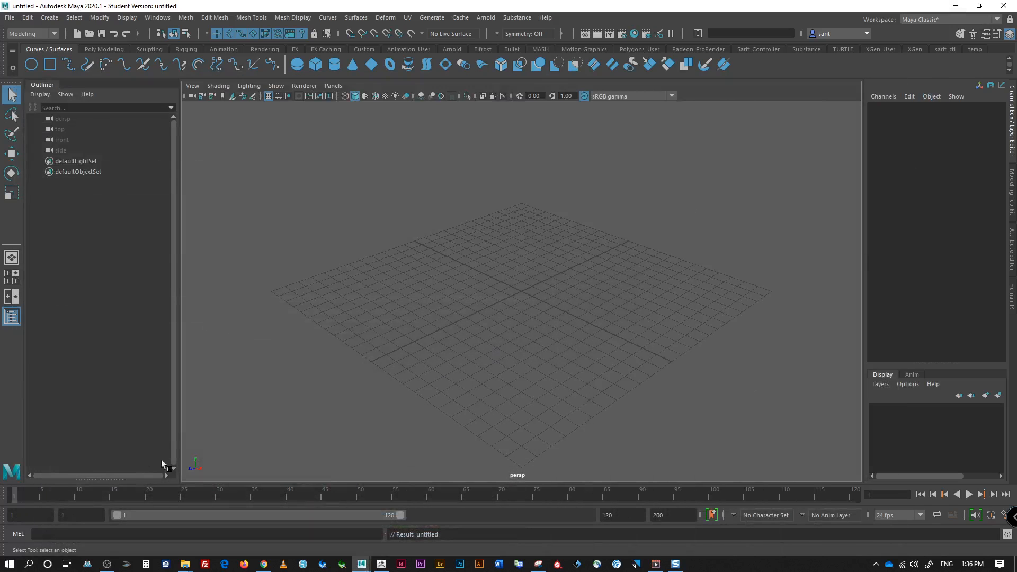
pyautogui.moveTo(184, 563)
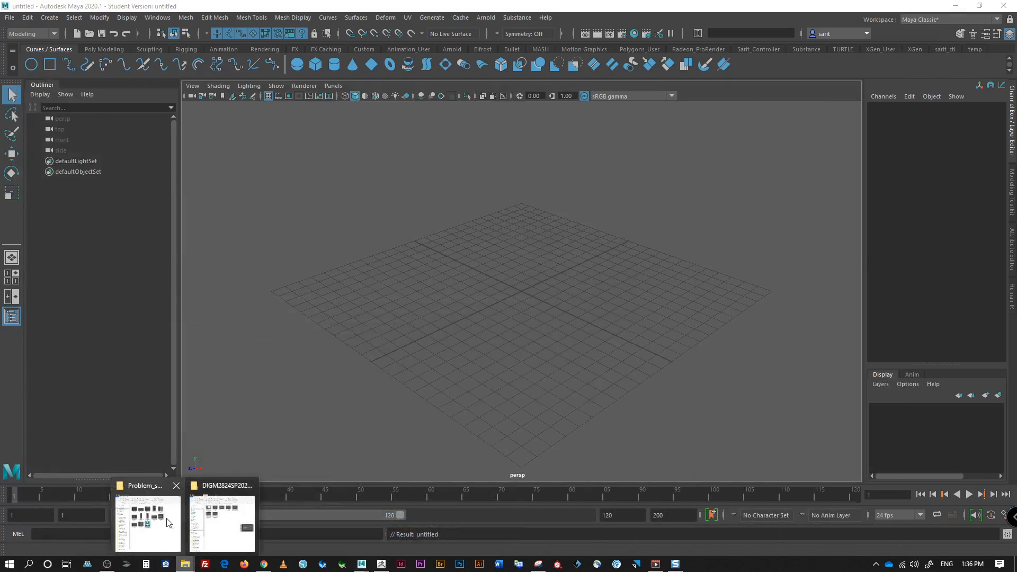
# Step: Load Skeleton_Finish_correct.0007.mb from the Problem_solve_images folder into Maya
pyautogui.click(147, 522)
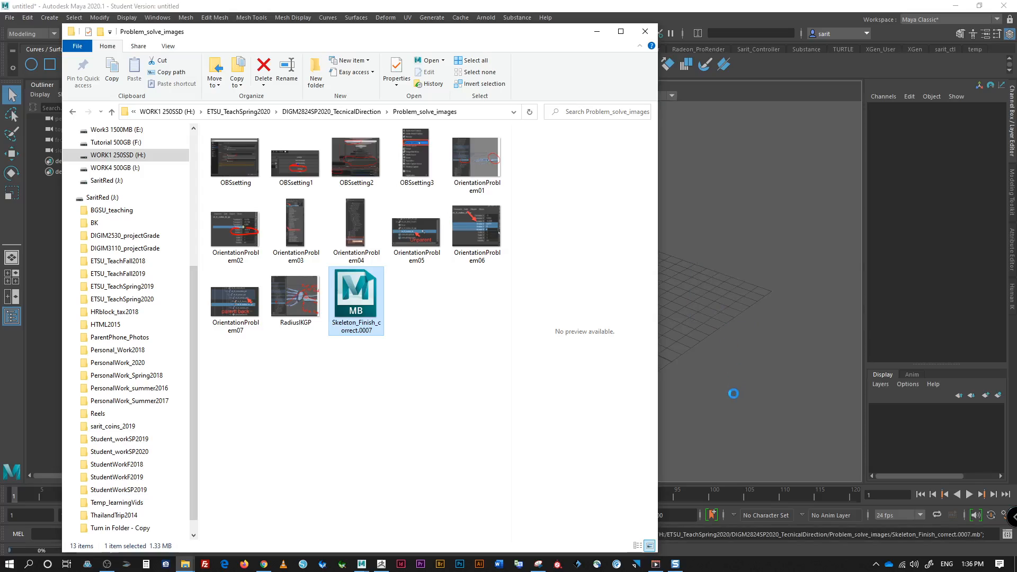
pyautogui.doubleClick(356, 296)
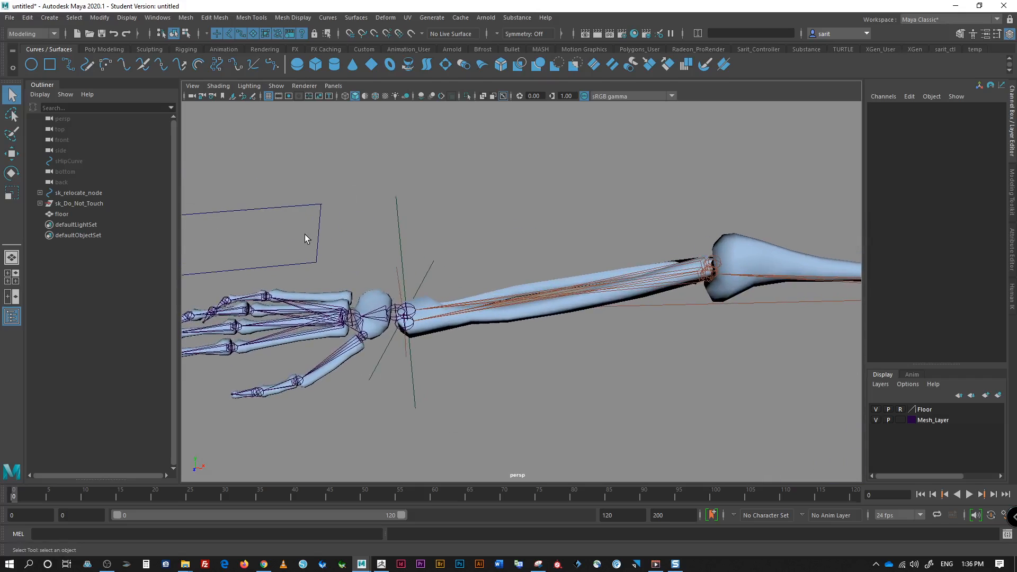
# Step: Expand the Outliner from sk_relocate_node through body, torso, right shoulder and ulnar joints down to sk_R_radius_ik_gp
pyautogui.click(391, 293)
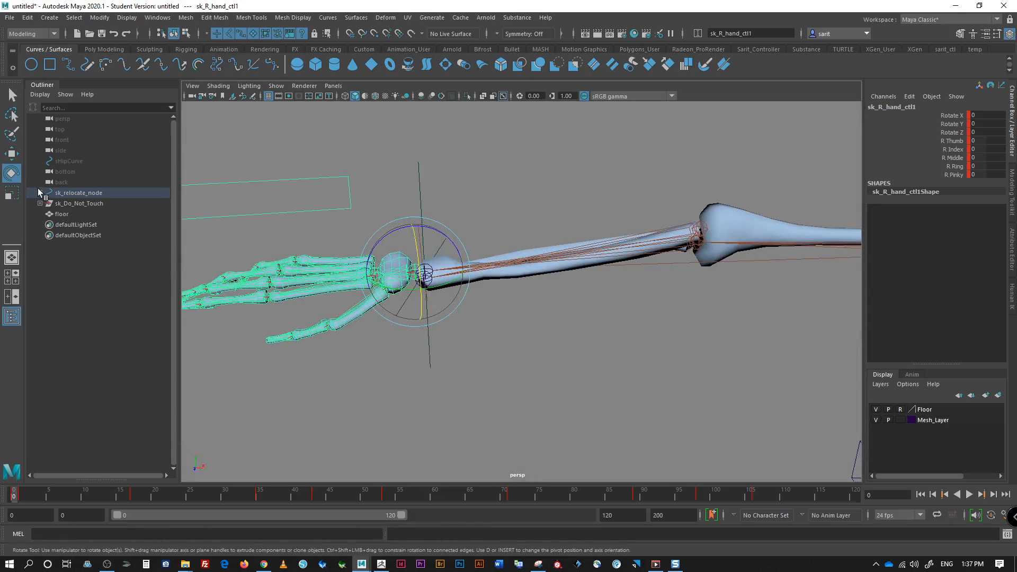
pyautogui.click(39, 192)
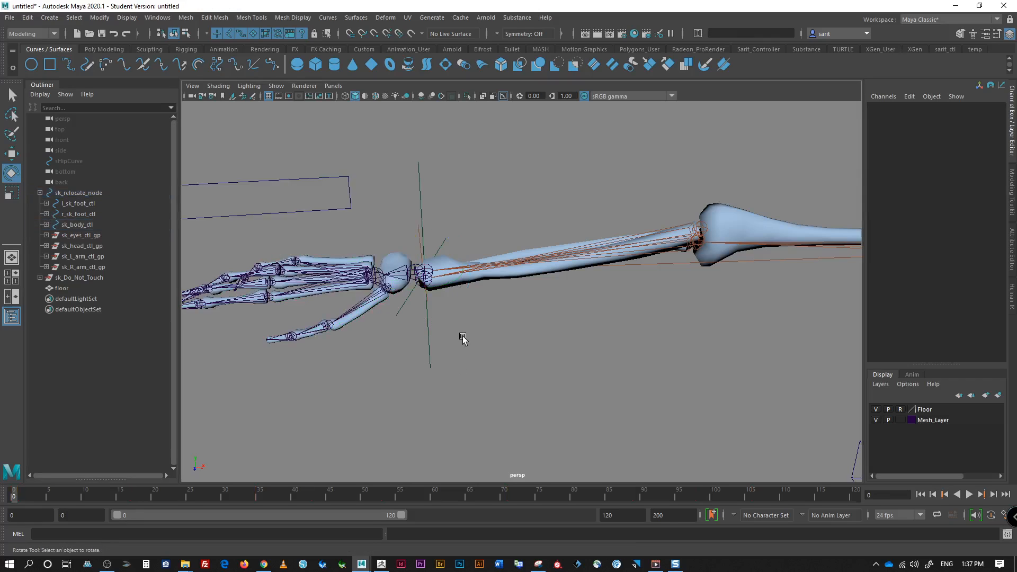
pyautogui.click(336, 253)
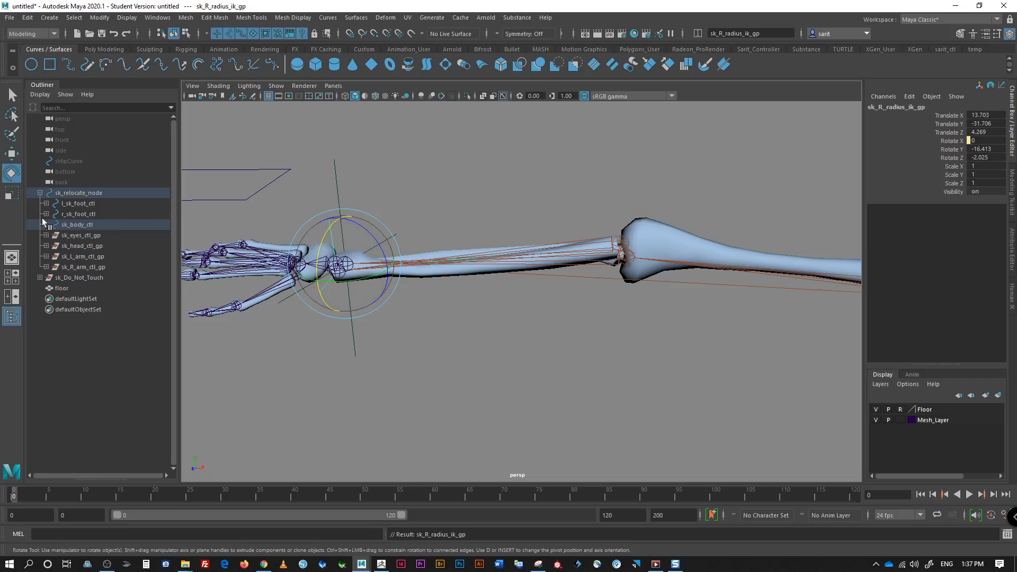
pyautogui.click(45, 224)
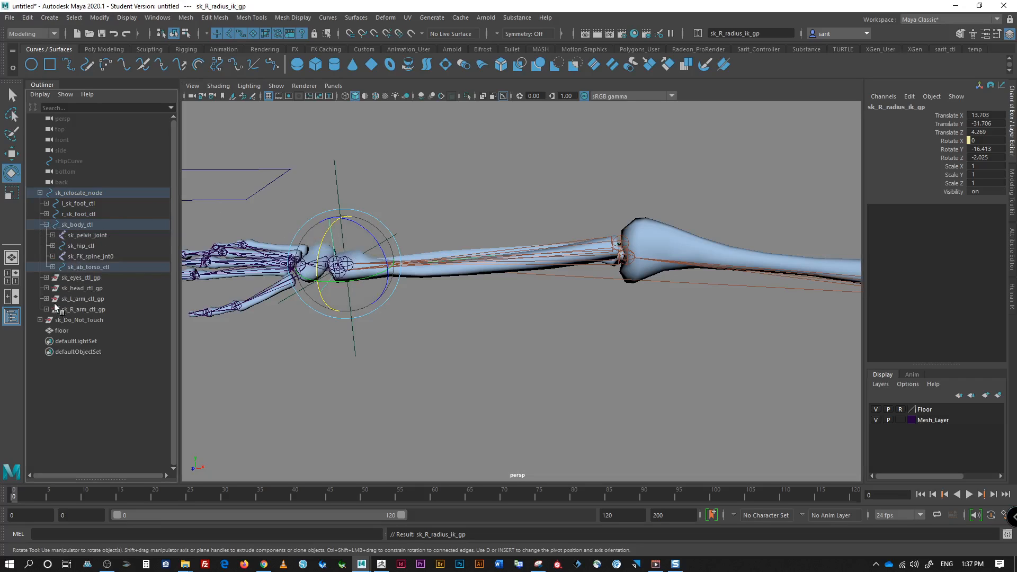
pyautogui.click(54, 267)
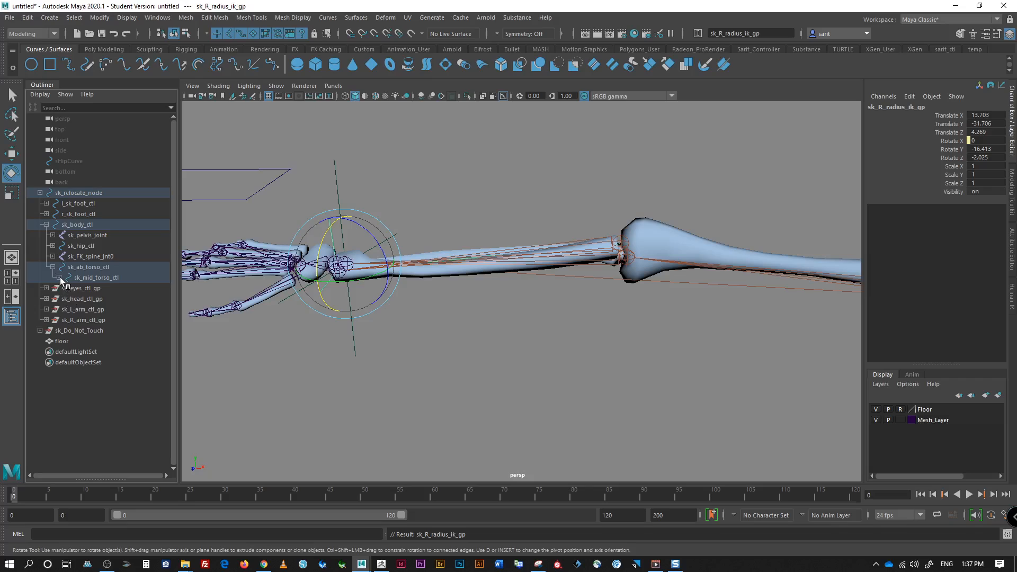
pyautogui.click(63, 276)
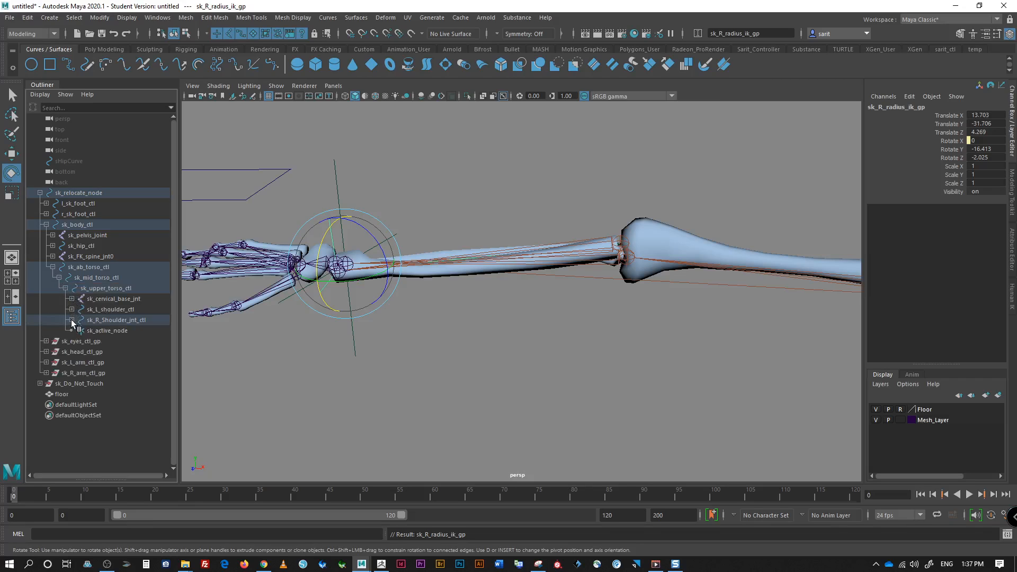
pyautogui.click(72, 320)
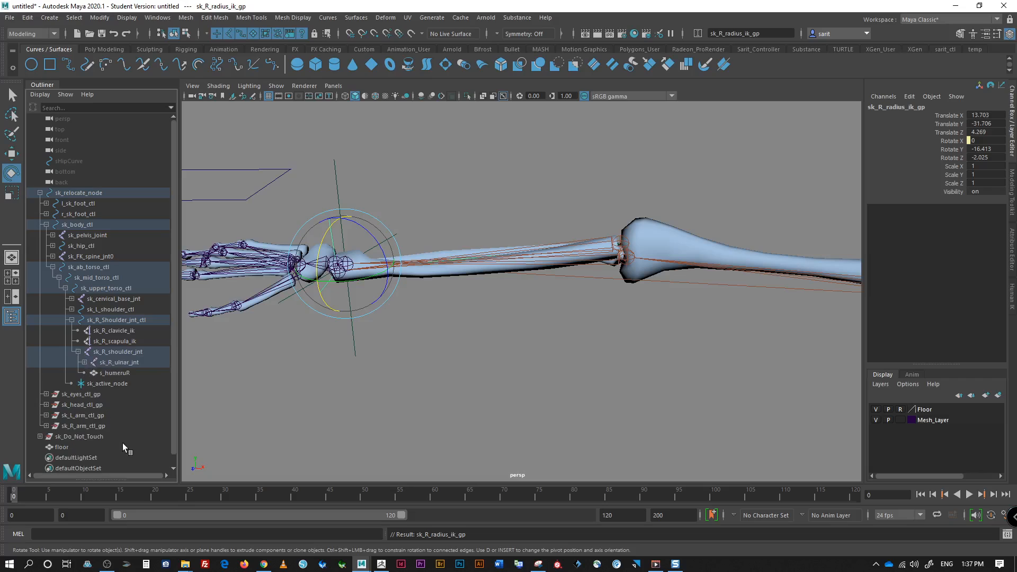
pyautogui.click(91, 362)
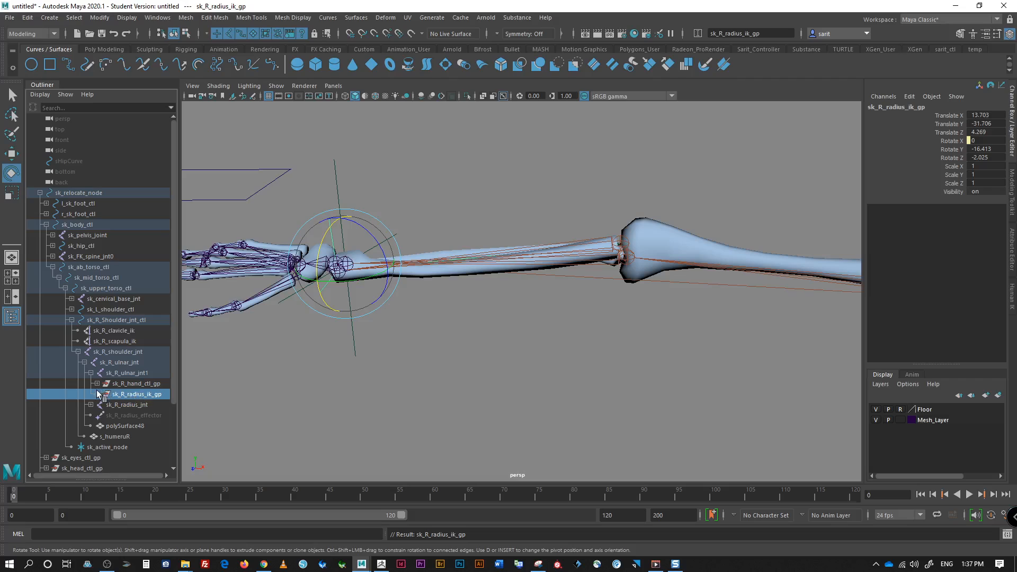
# Step: Select the IK group's Rotate Y and Z channels and display its Local Rotation Axes
pyautogui.click(96, 394)
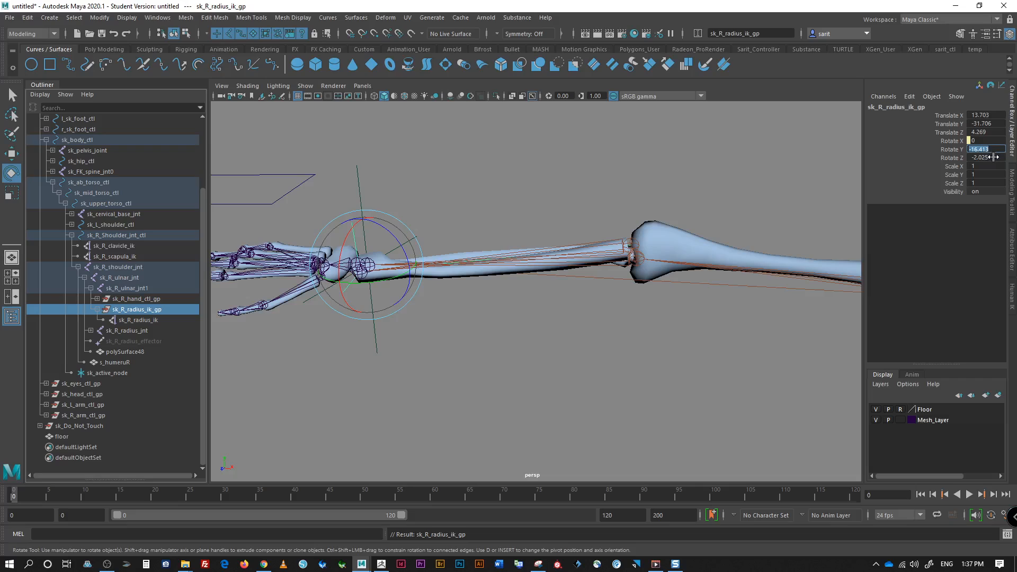
pyautogui.click(986, 158)
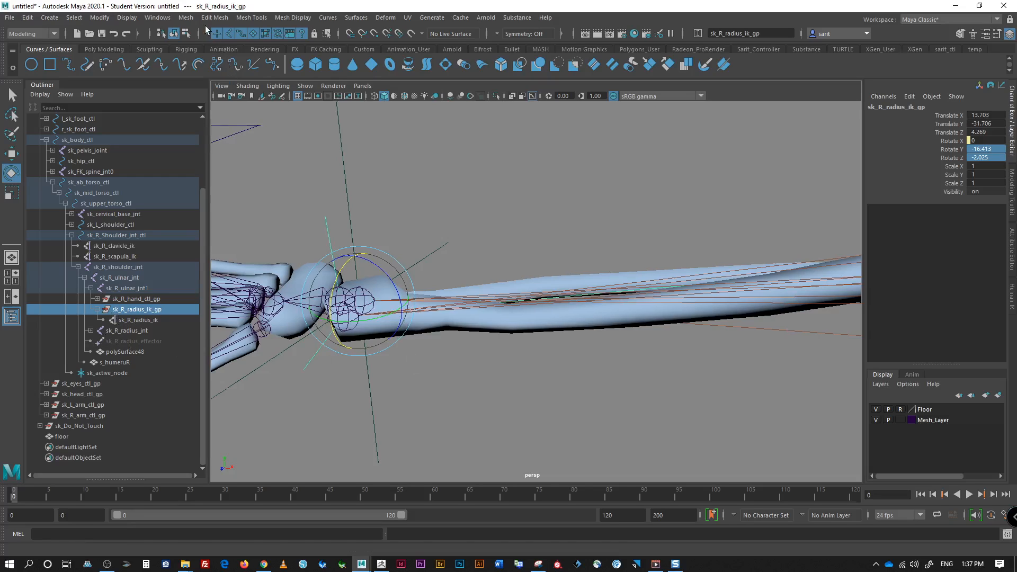
pyautogui.click(126, 17)
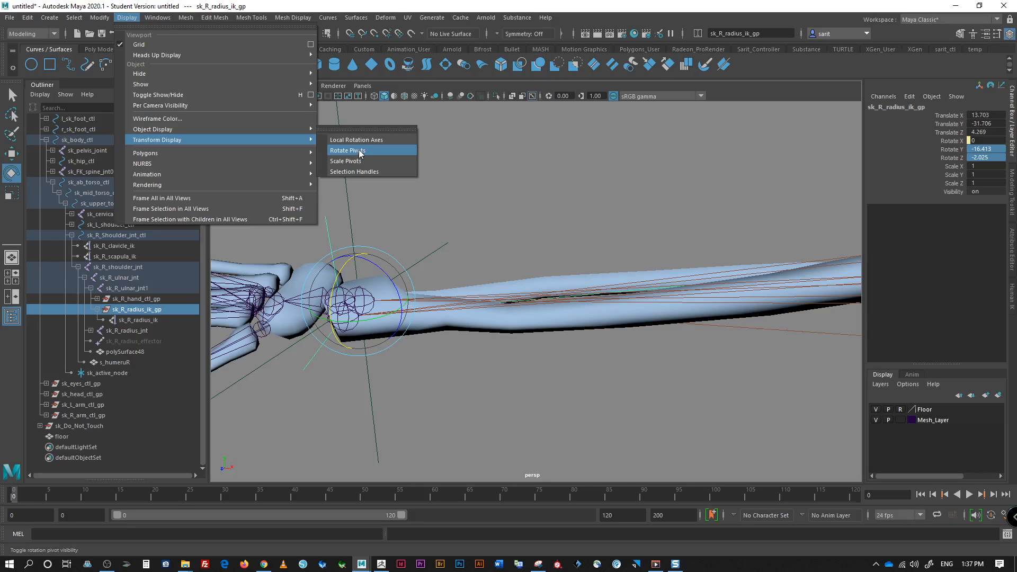
pyautogui.moveTo(364, 143)
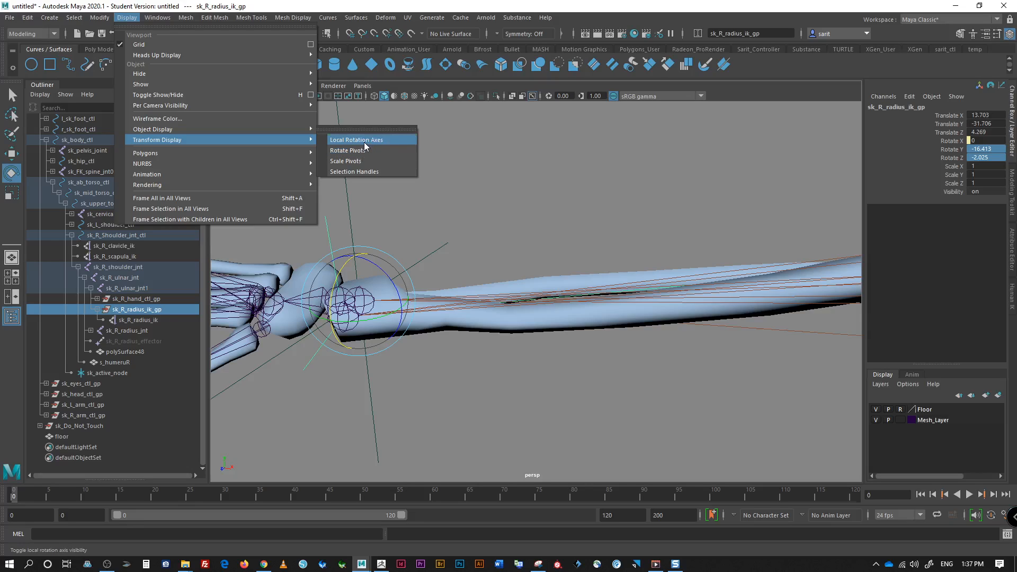
pyautogui.click(356, 139)
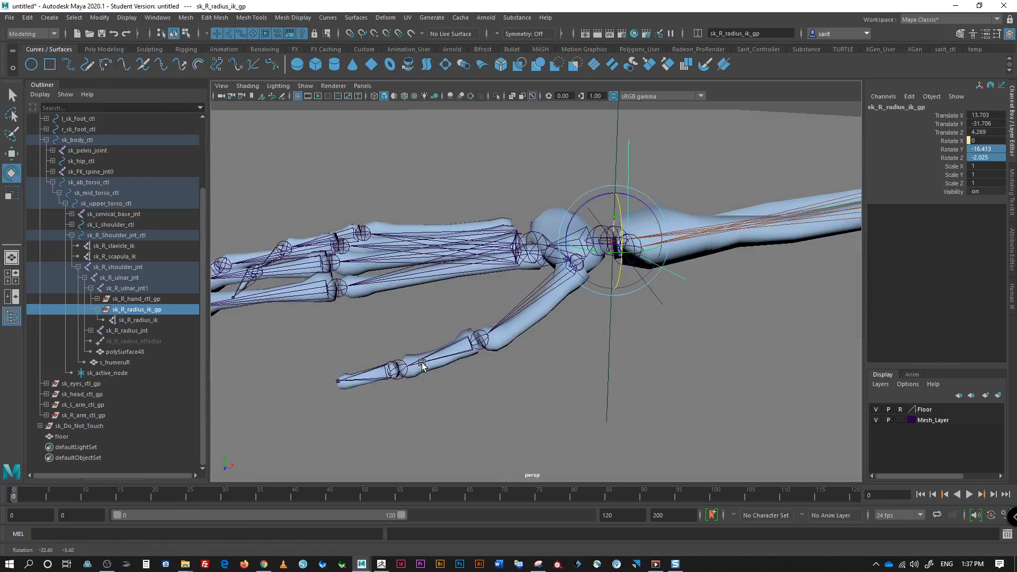
# Step: Zoom into the wrist and set Mesh_Layer to Template so the mesh is unselectable
pyautogui.scroll(-3)
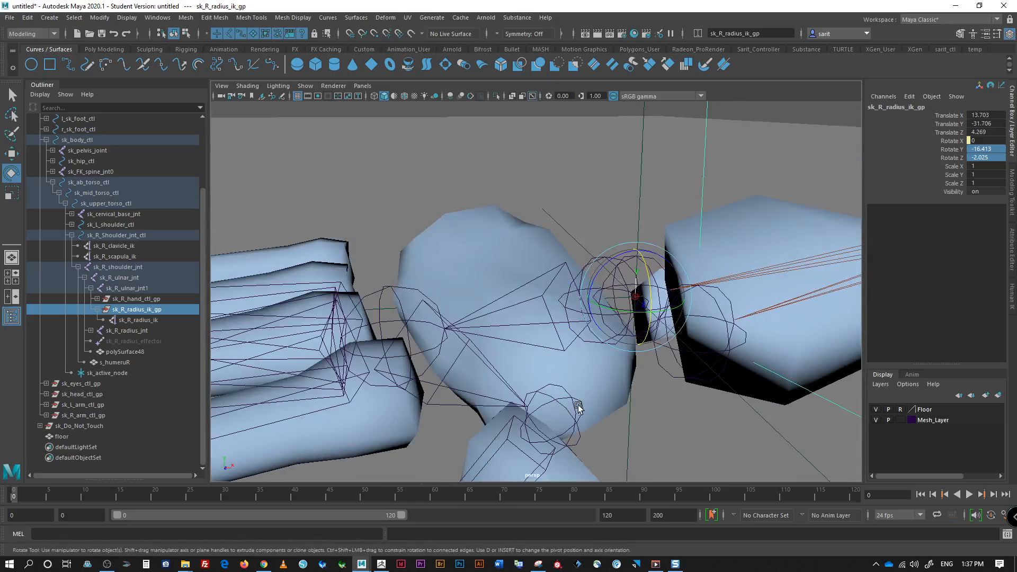
pyautogui.click(333, 86)
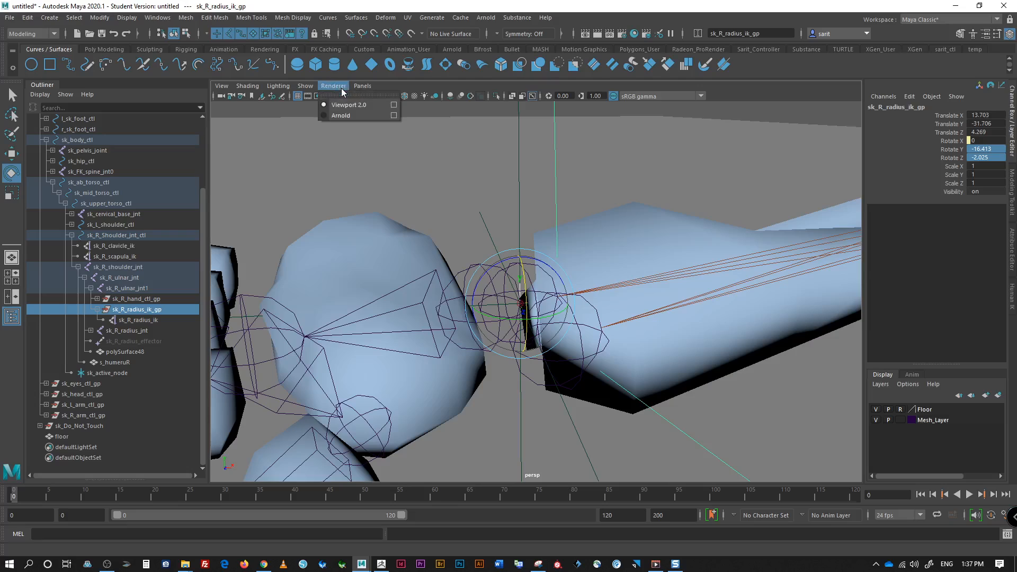
pyautogui.moveTo(904, 422)
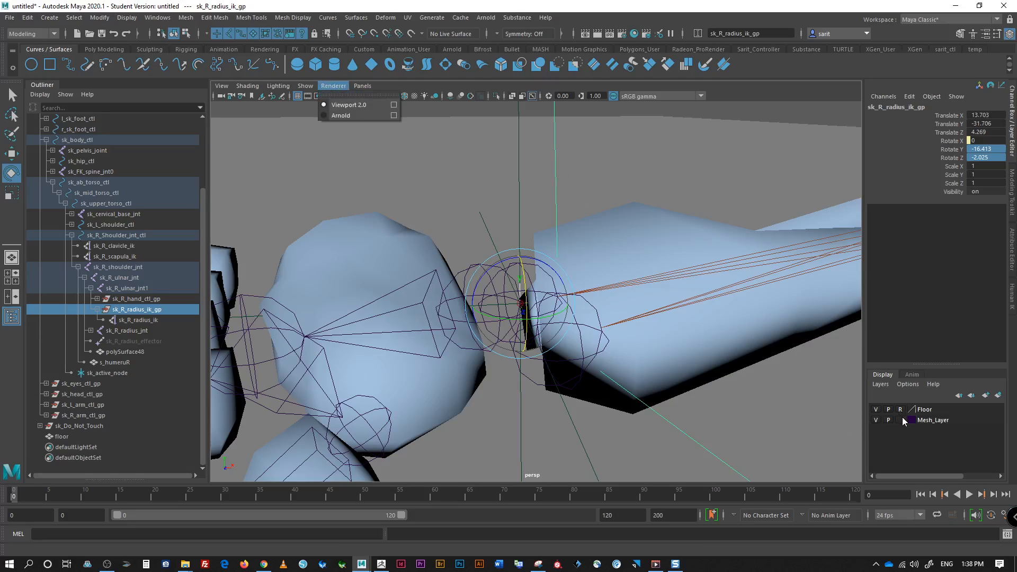
pyautogui.click(888, 420)
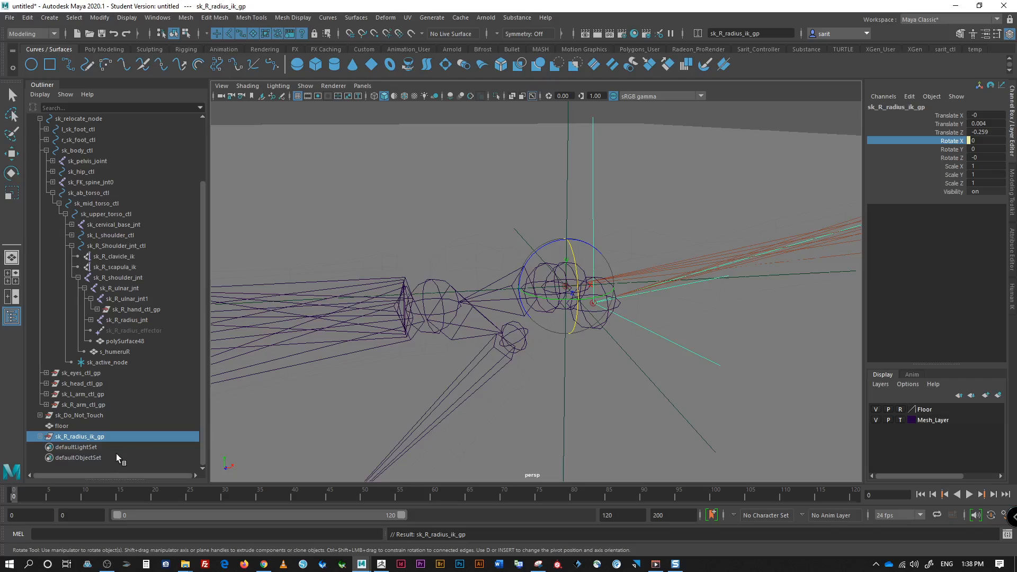
pyautogui.moveTo(953, 148)
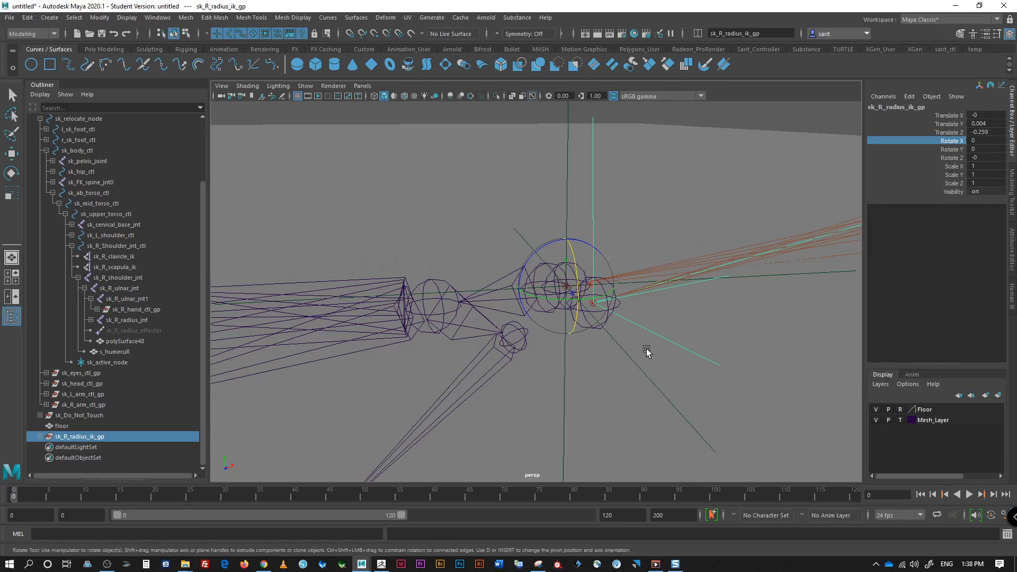
pyautogui.moveTo(579, 259)
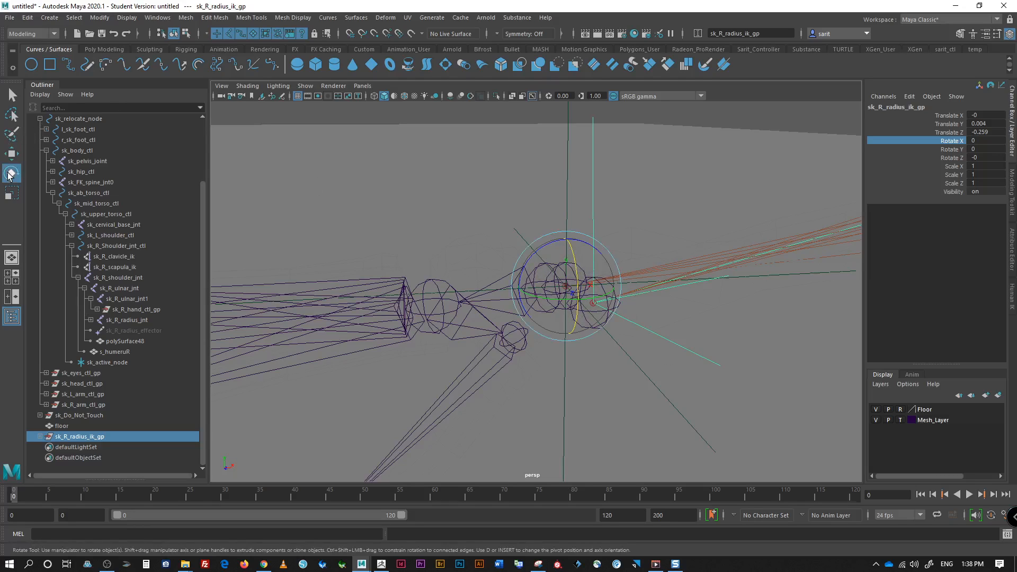
# Step: Select sk_R_hand_ctl1 and restore its Rotate X to 0 to compare with the IK group
pyautogui.doubleClick(12, 172)
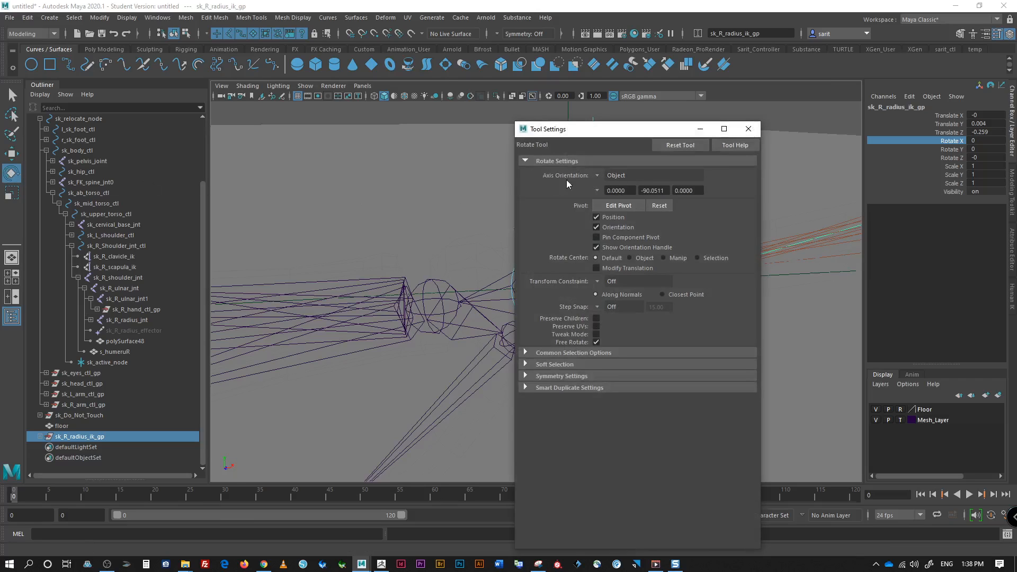
pyautogui.click(748, 128)
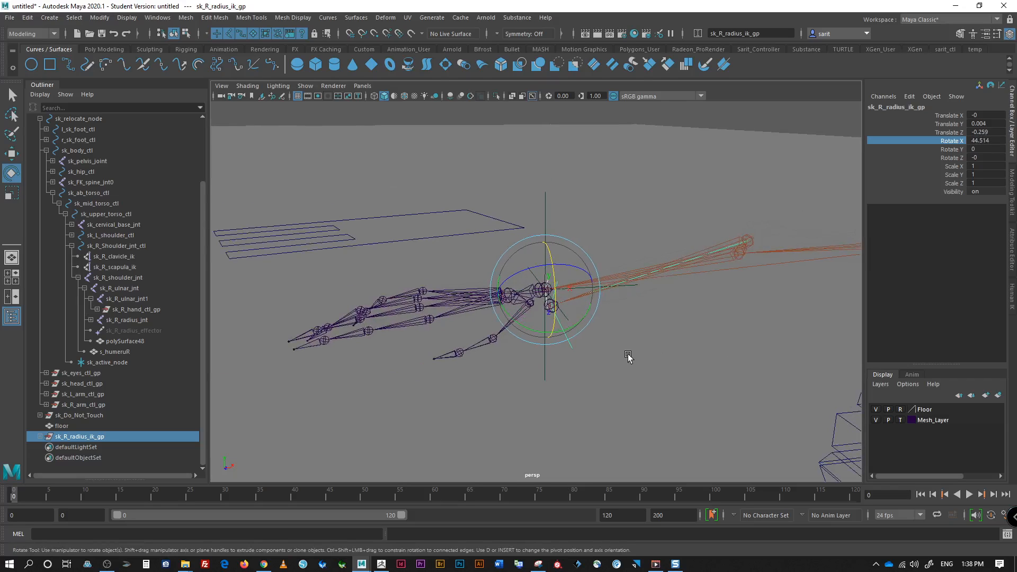
pyautogui.click(550, 273)
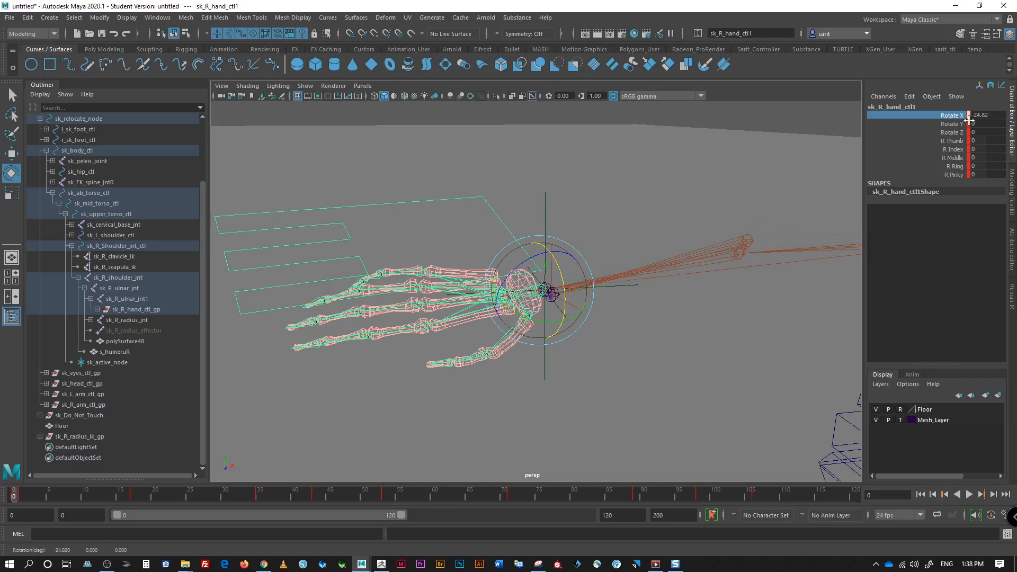
pyautogui.moveTo(837, 218)
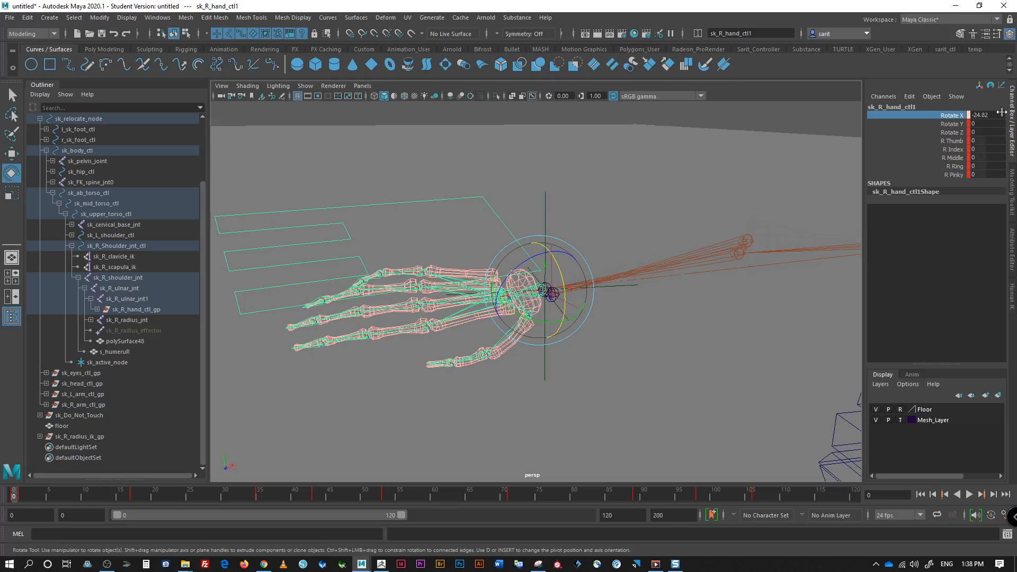
pyautogui.moveTo(723, 343)
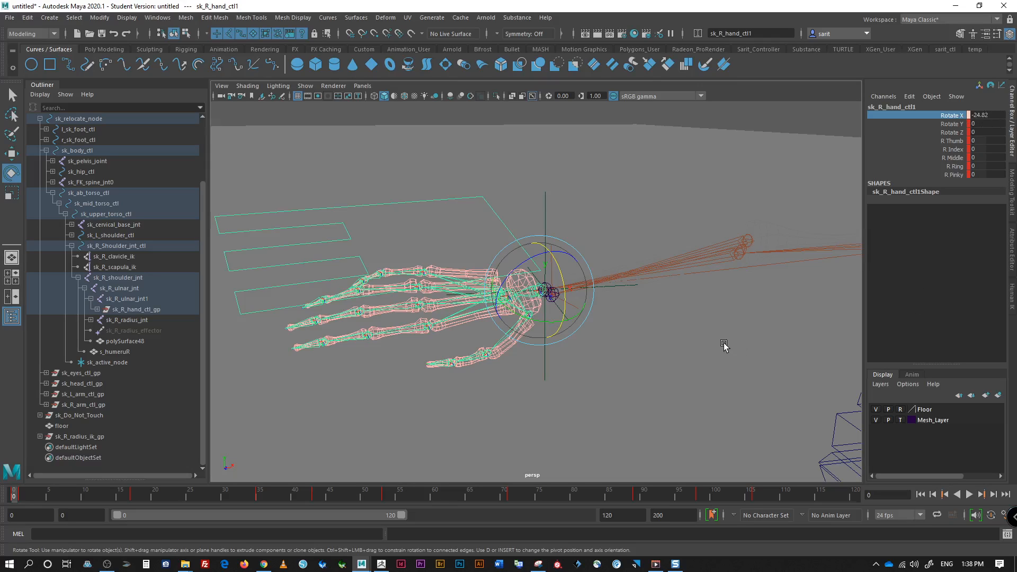
pyautogui.moveTo(725, 338)
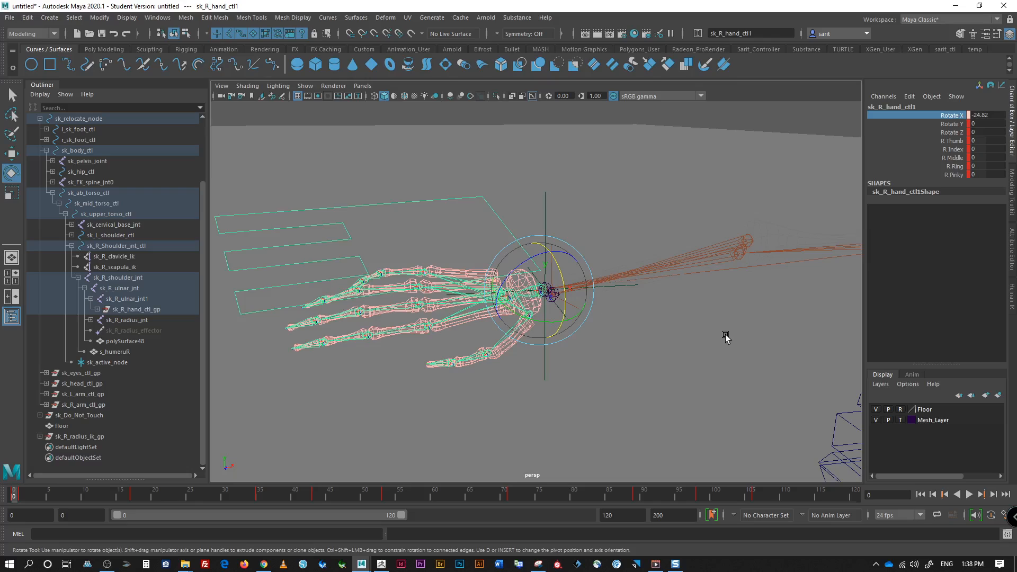
pyautogui.moveTo(657, 342)
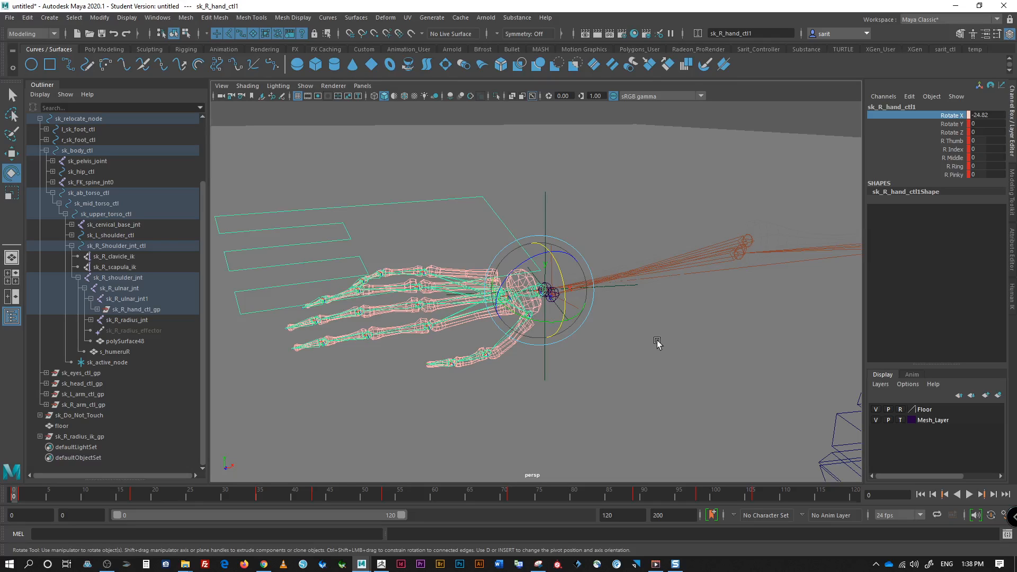
pyautogui.moveTo(660, 342)
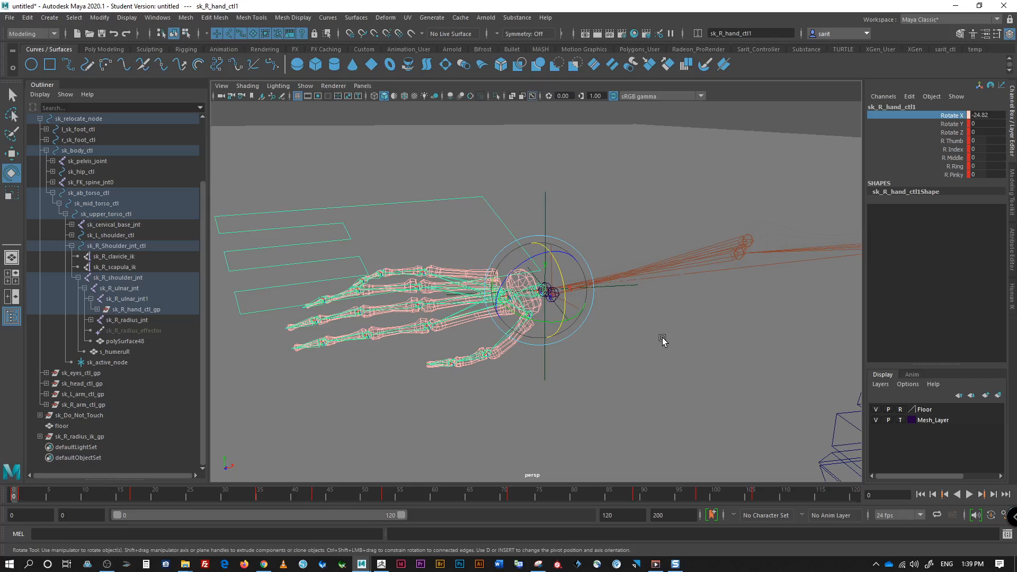
pyautogui.press('ctrl+z')
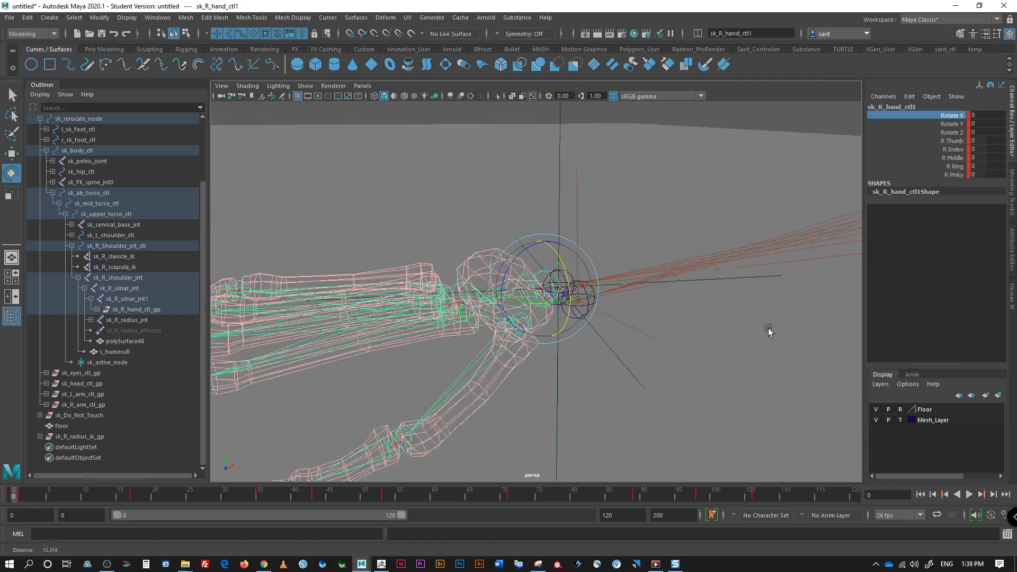
# Step: Zero sk_R_radius_ik_gp Rotate X, toggle its Local Rotation Axes and expand it to reach the IK handle
pyautogui.click(81, 436)
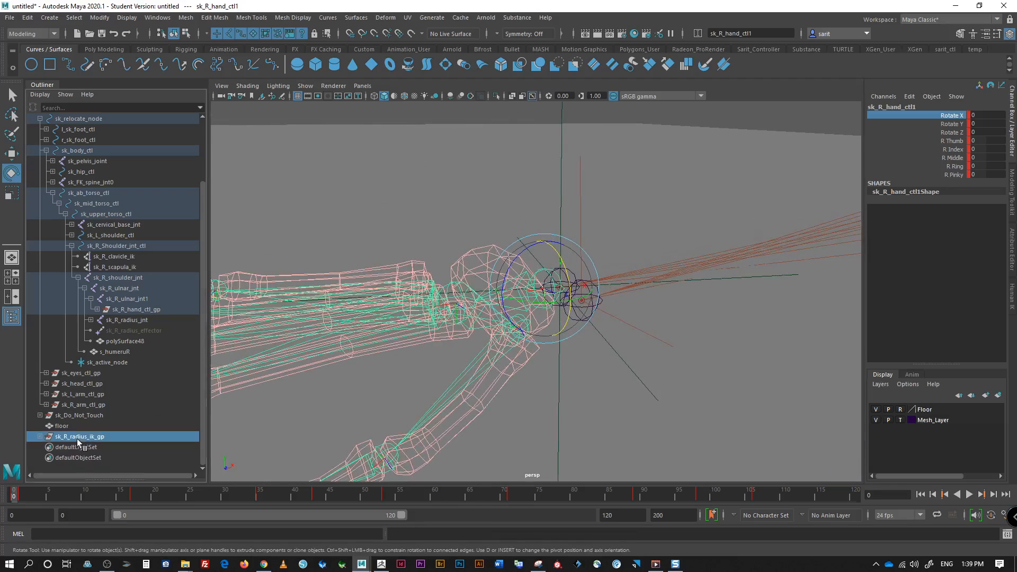
pyautogui.click(80, 436)
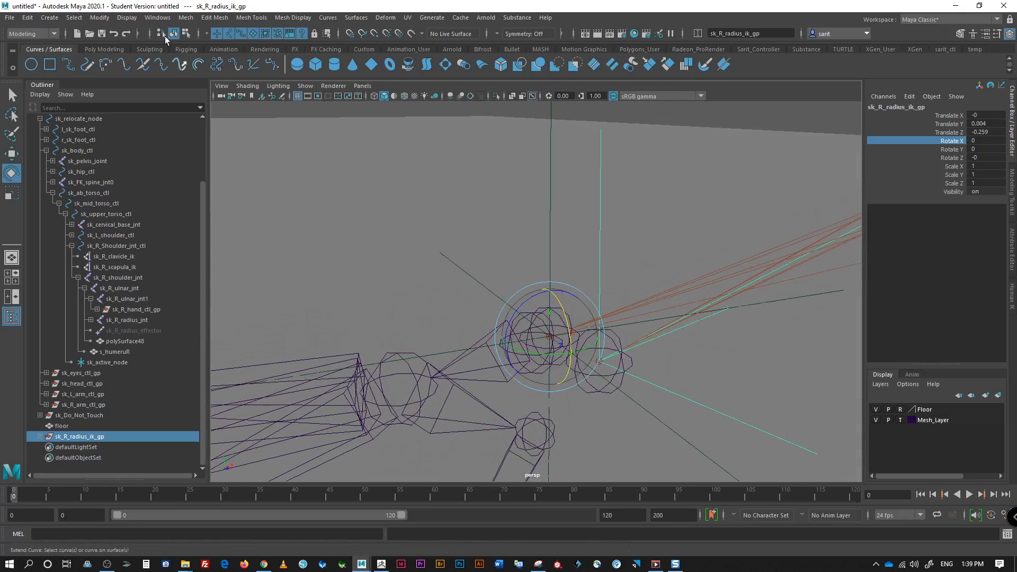
pyautogui.click(127, 17)
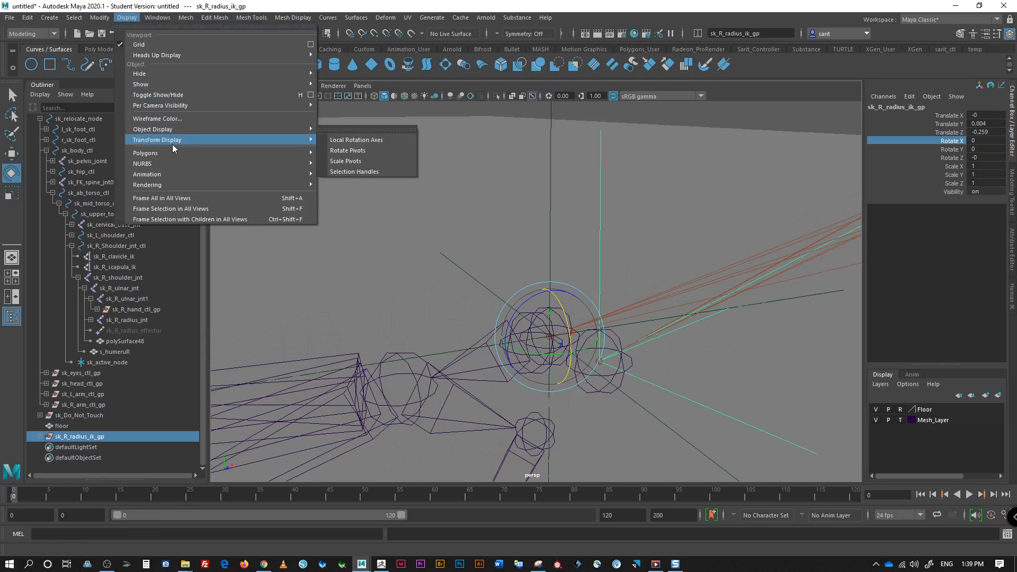
pyautogui.moveTo(302, 141)
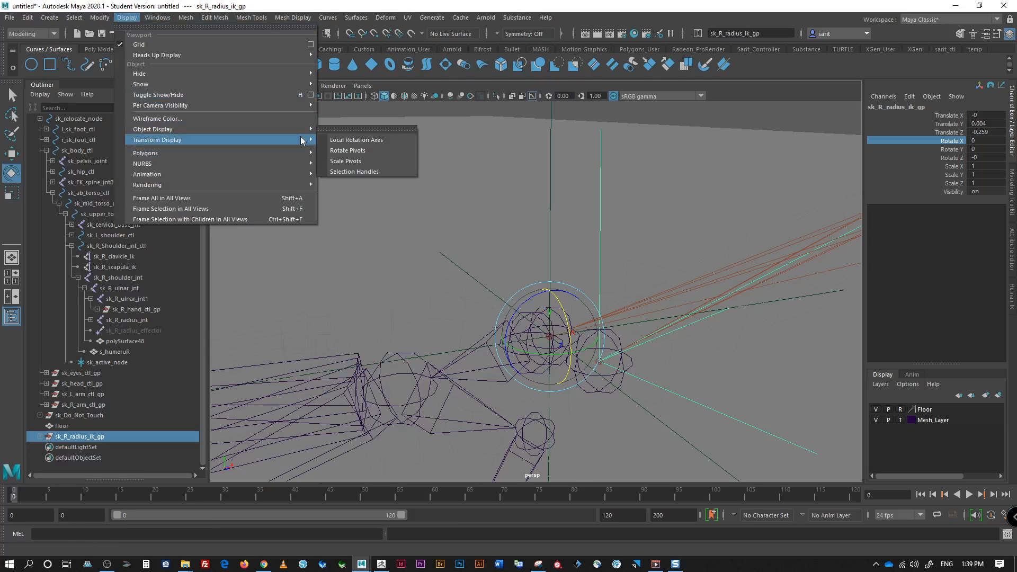
pyautogui.moveTo(356, 140)
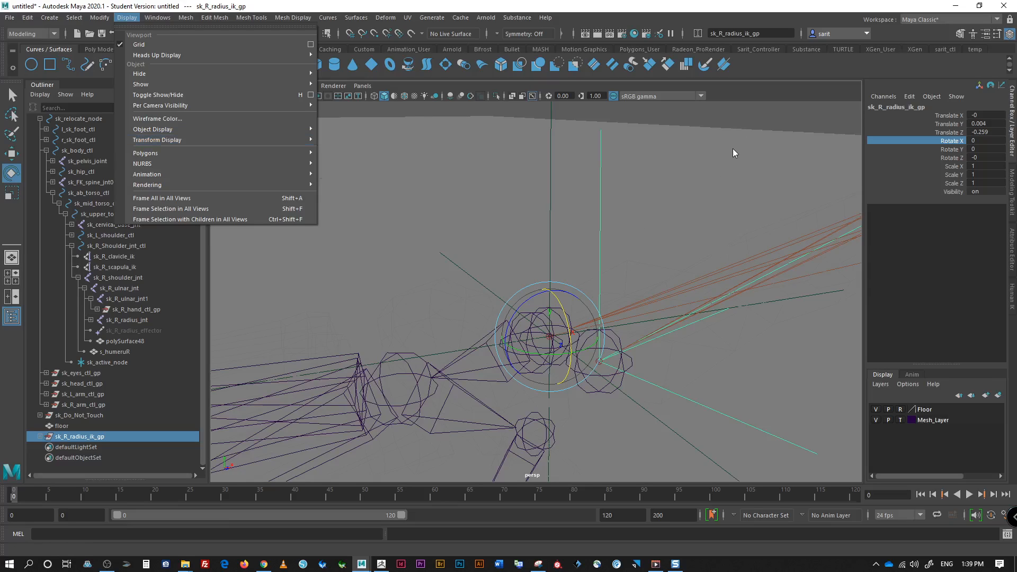
pyautogui.click(615, 305)
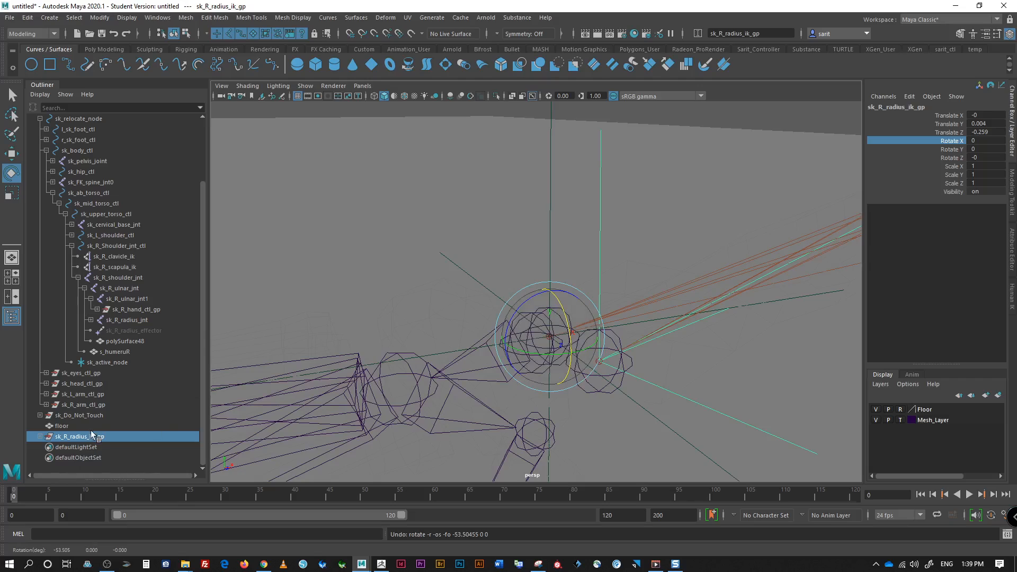
pyautogui.click(39, 435)
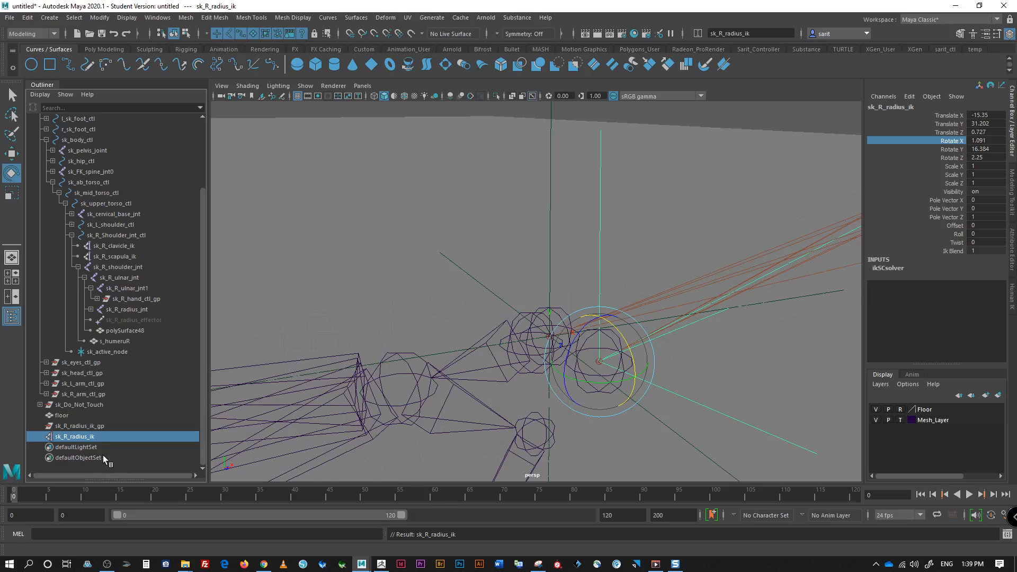
# Step: Set sk_R_radius_ik_gp to Rotate Y 180, Rotate Z 0 and parent sk_R_radius_ik back under it
pyautogui.click(77, 426)
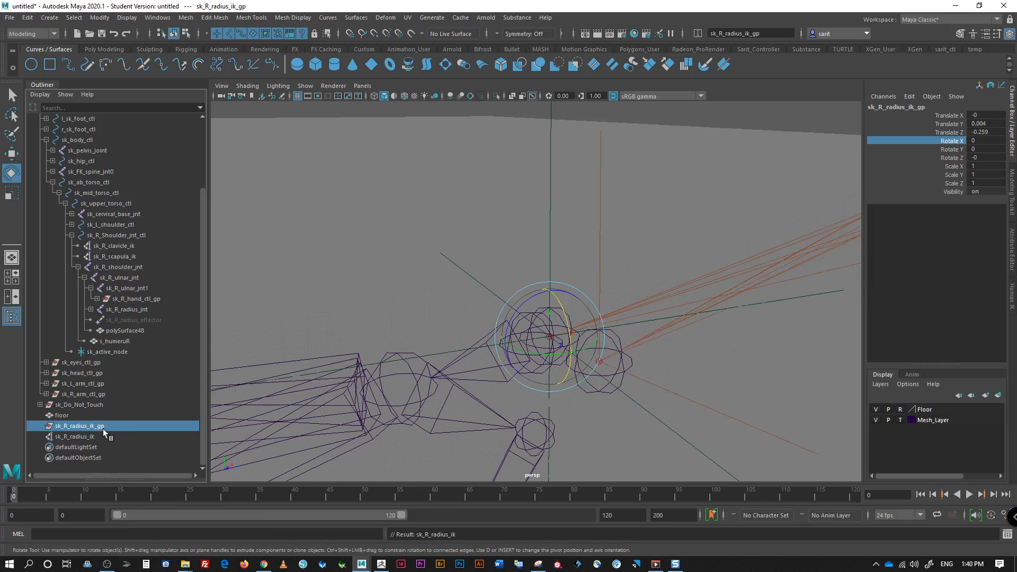
pyautogui.moveTo(395, 359)
pyautogui.write('180')
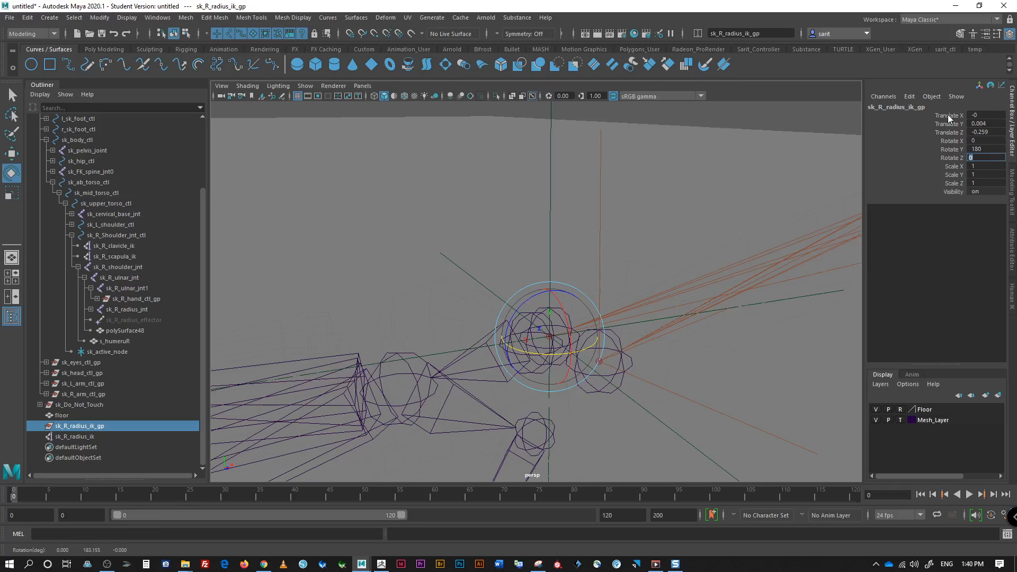
pyautogui.click(76, 436)
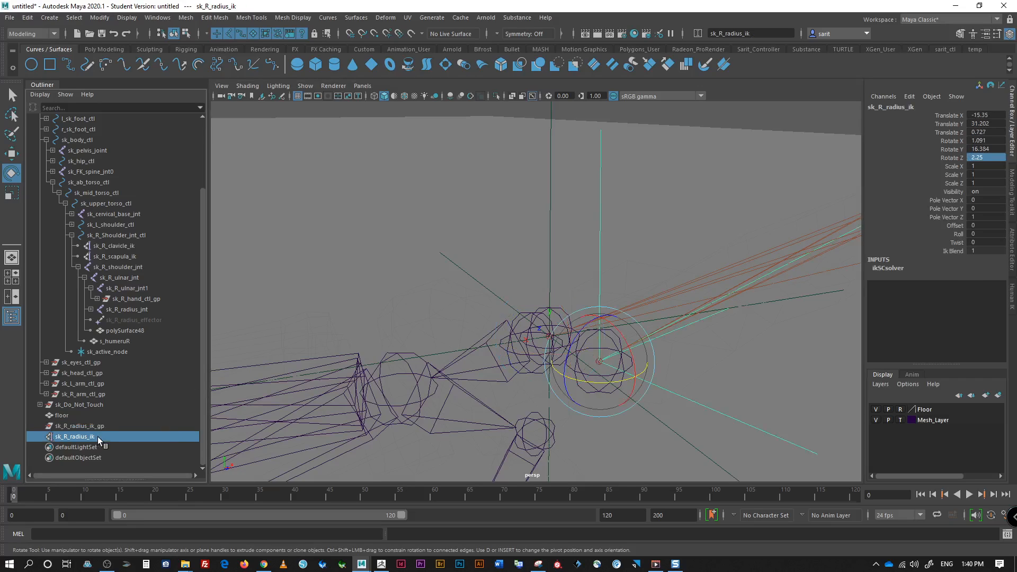
pyautogui.click(79, 426)
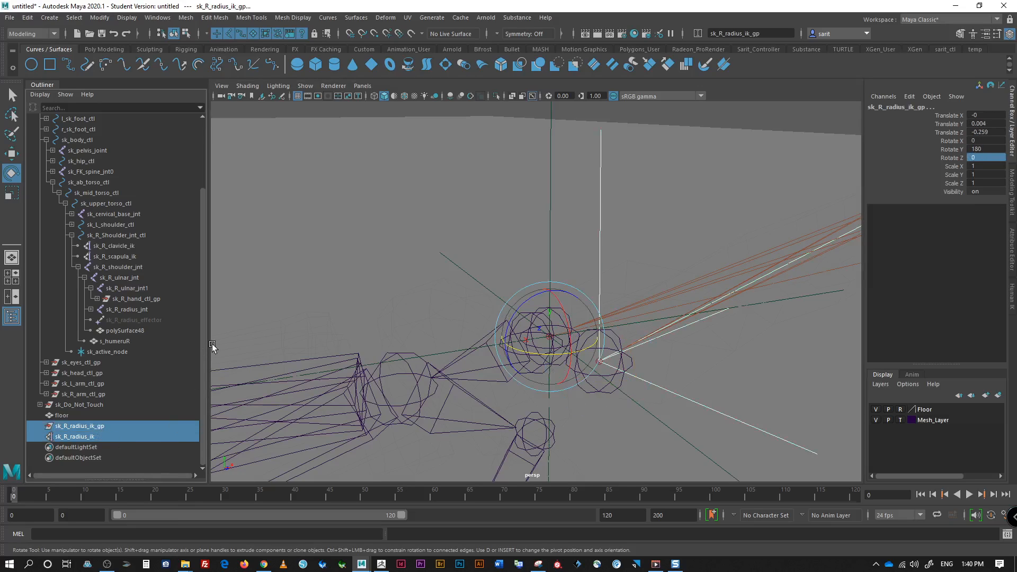
pyautogui.click(80, 435)
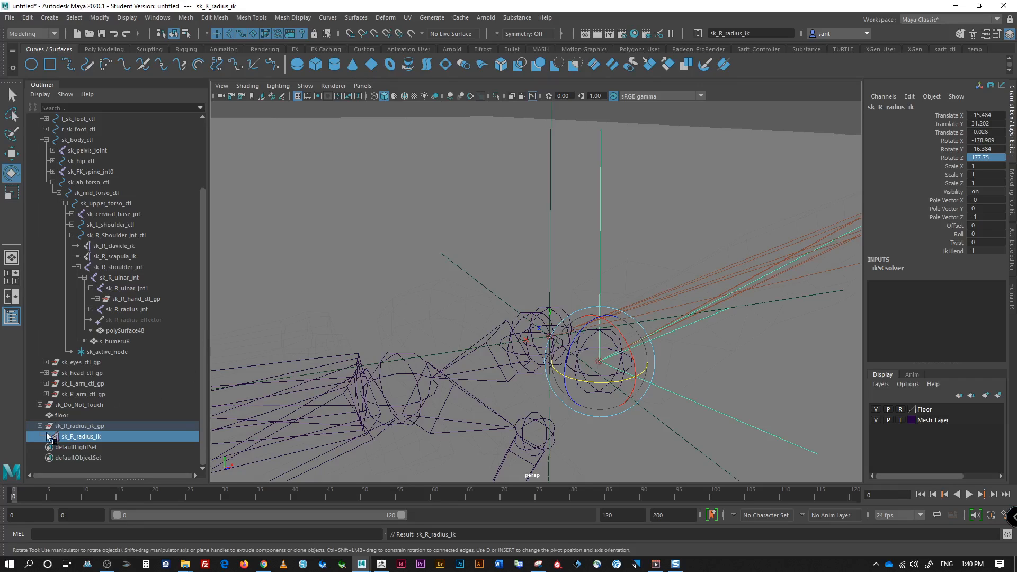
pyautogui.click(79, 426)
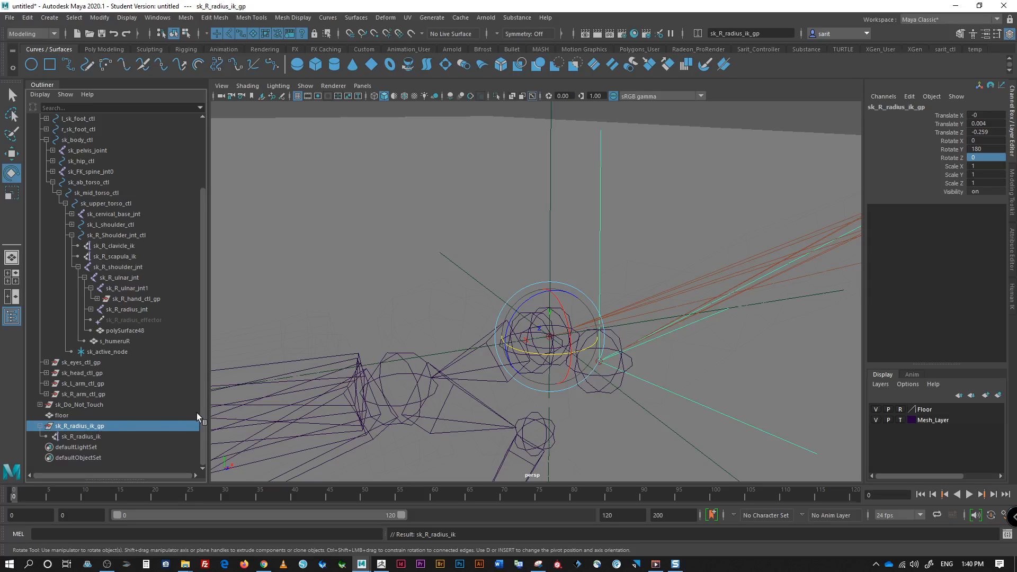
pyautogui.moveTo(197, 379)
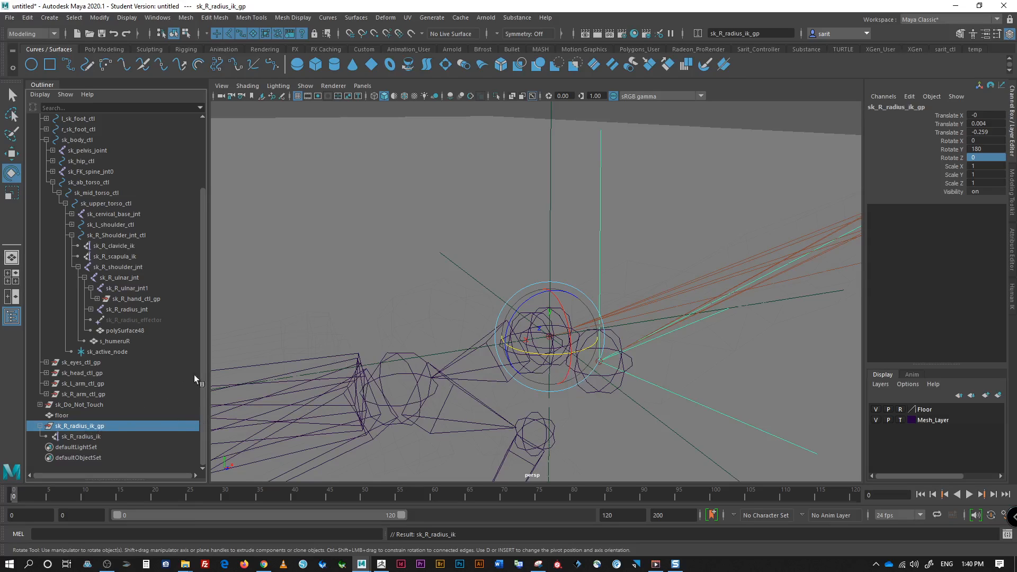
pyautogui.click(127, 288)
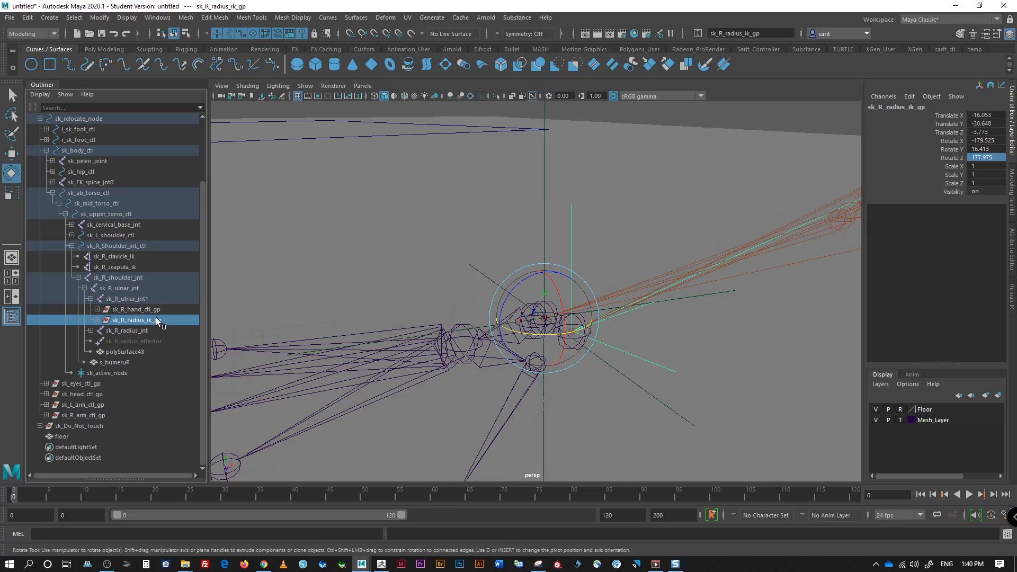
pyautogui.moveTo(160, 324)
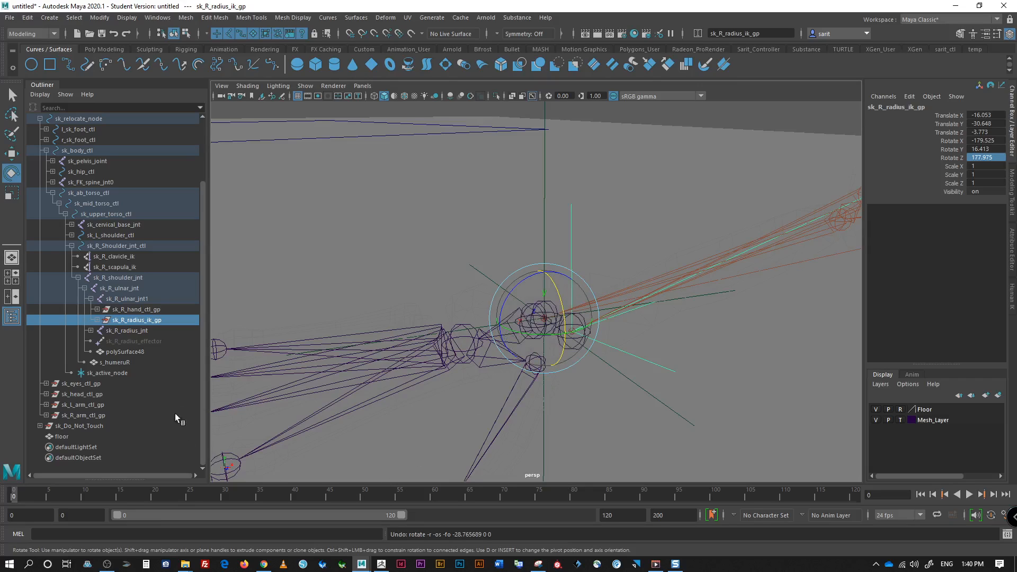
pyautogui.moveTo(162, 340)
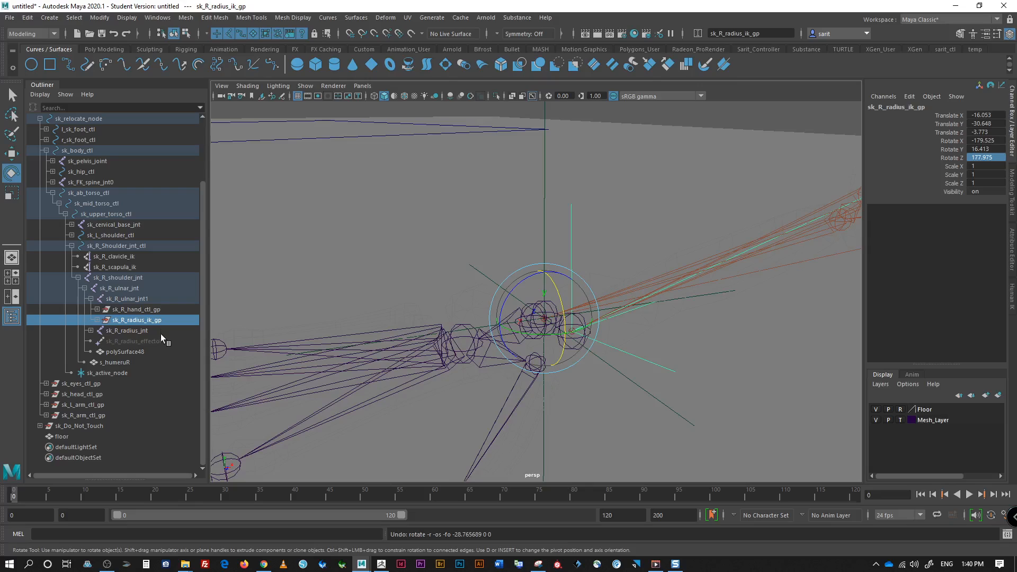
pyautogui.moveTo(160, 329)
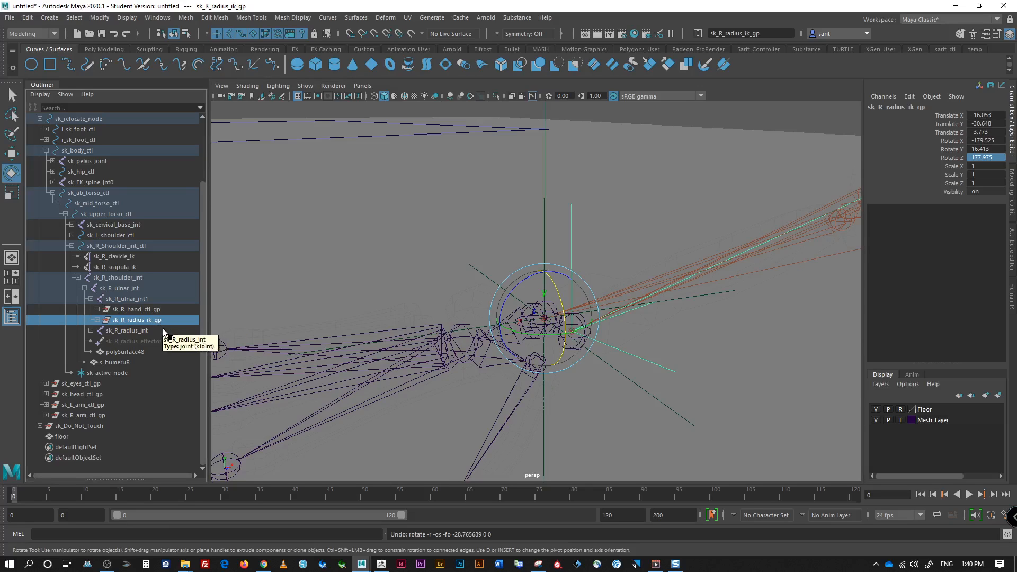
pyautogui.moveTo(106, 322)
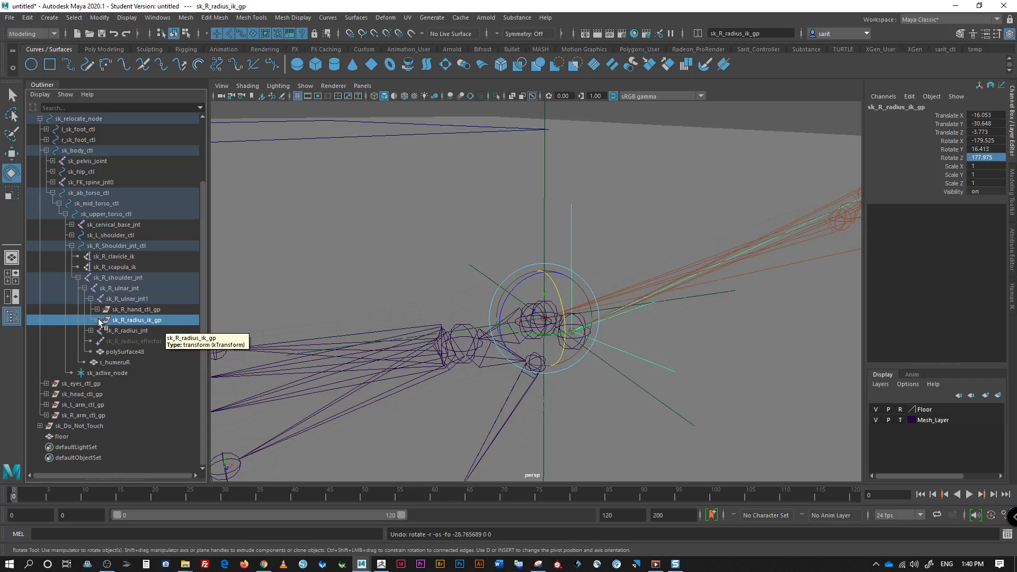
# Step: Unparent sk_R_radius_ik to the world and reselect sk_R_radius_ik_gp
pyautogui.click(138, 330)
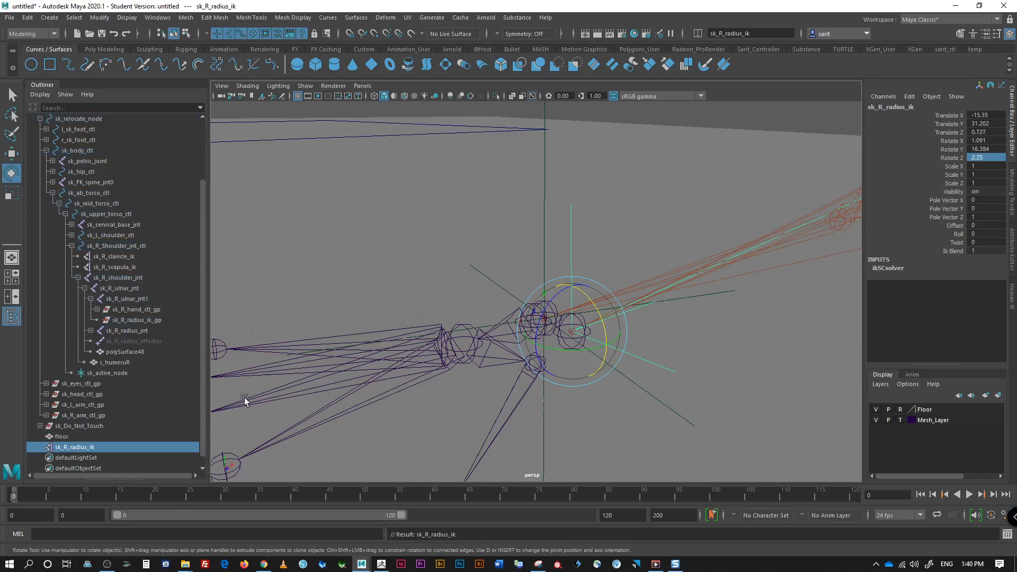
pyautogui.click(136, 319)
pyautogui.write('178')
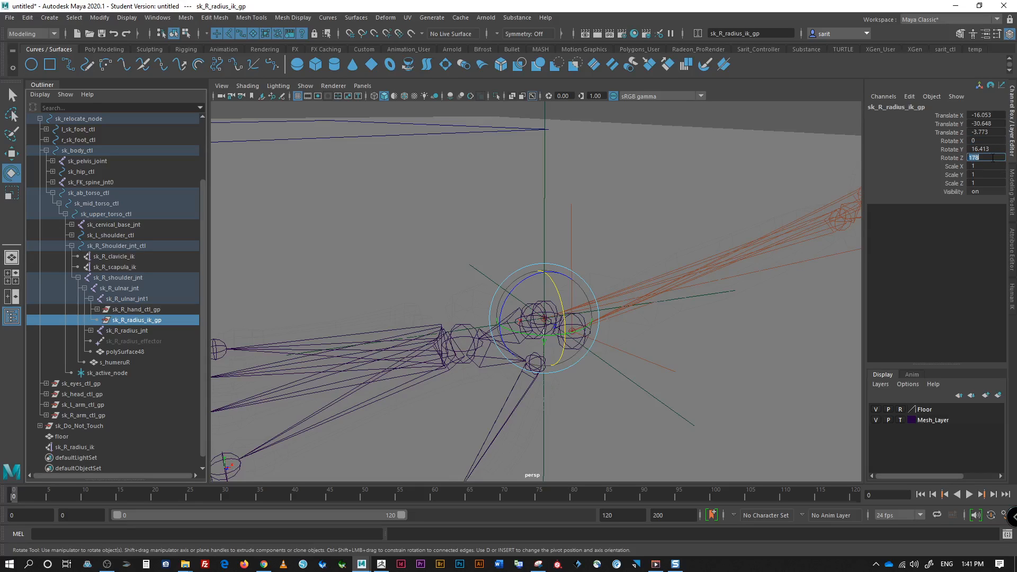
# Step: Set sk_R_radius_ik_gp rotations to 0/180/0 and parent sk_R_radius_ik back inside it
pyautogui.click(984, 149)
pyautogui.write('180')
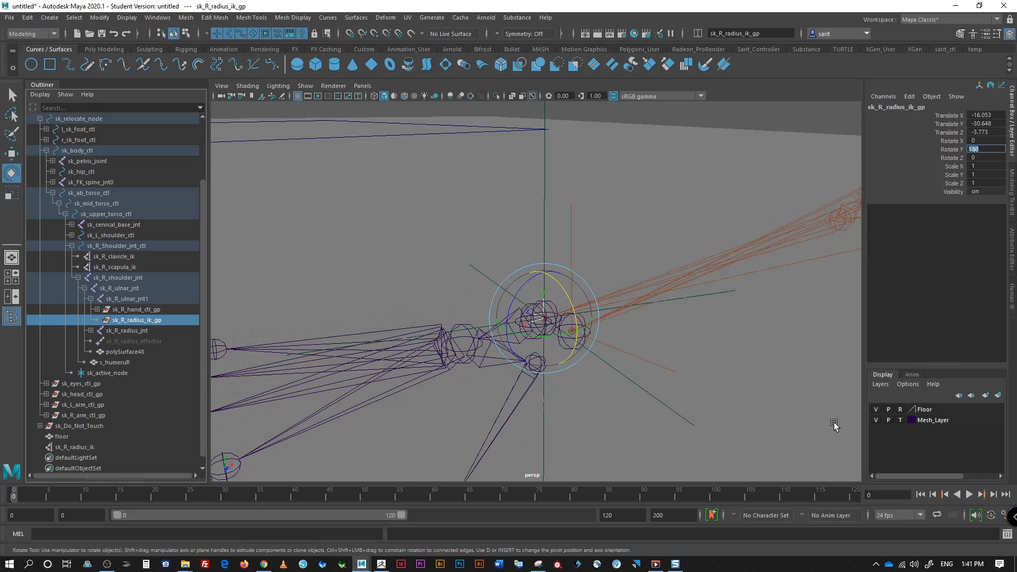
pyautogui.moveTo(586, 382)
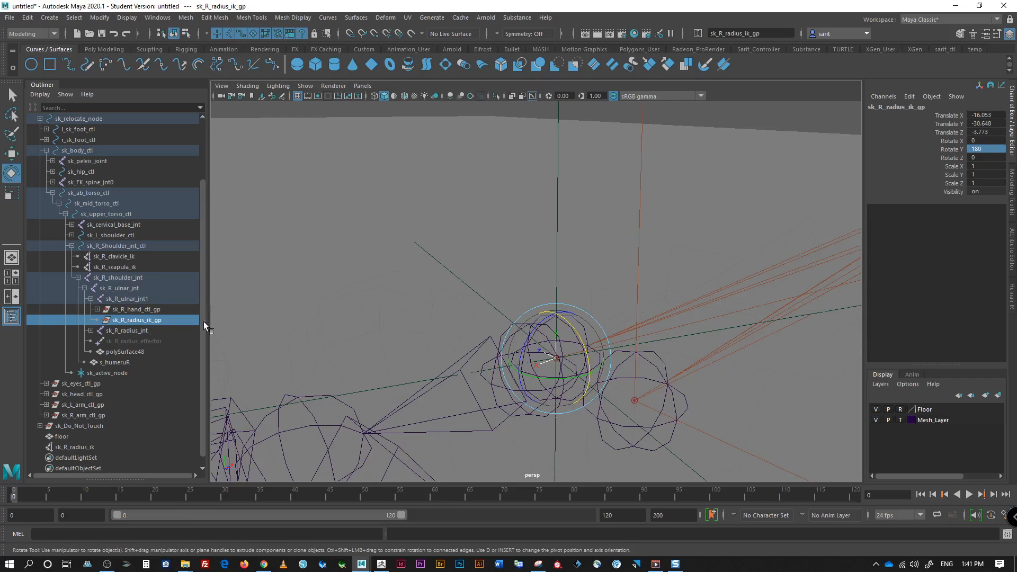
pyautogui.click(77, 447)
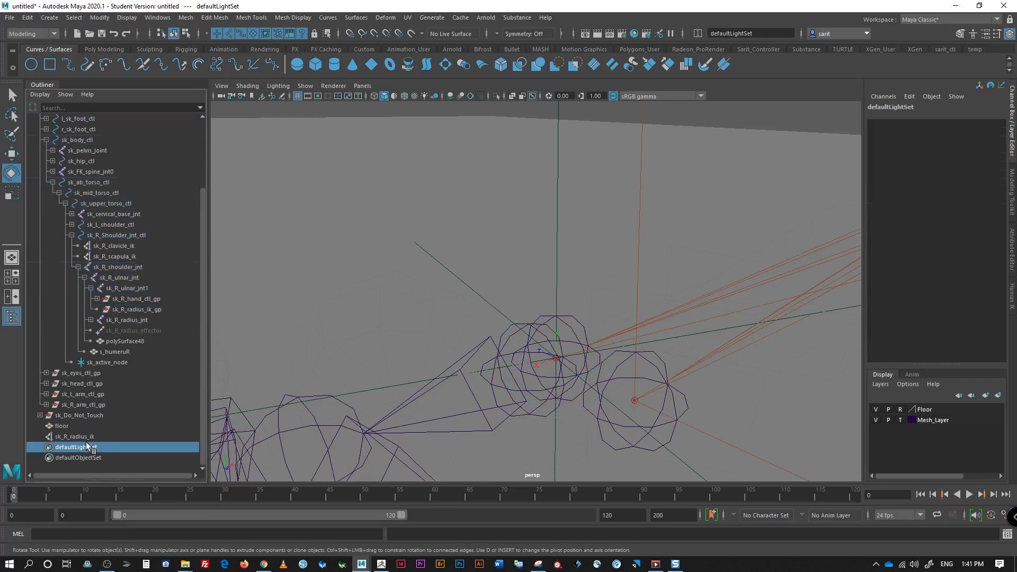
pyautogui.click(75, 436)
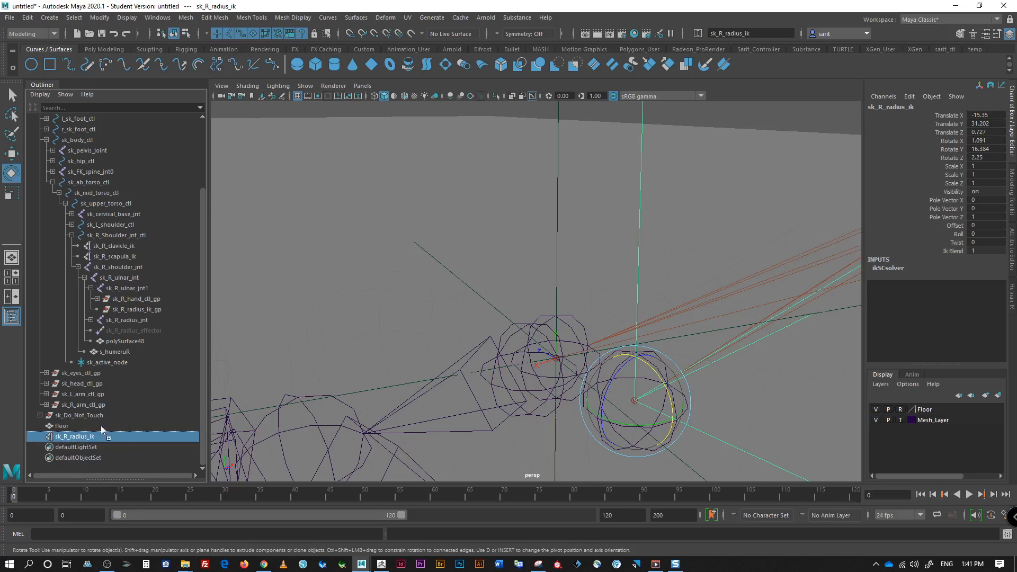
pyautogui.click(134, 320)
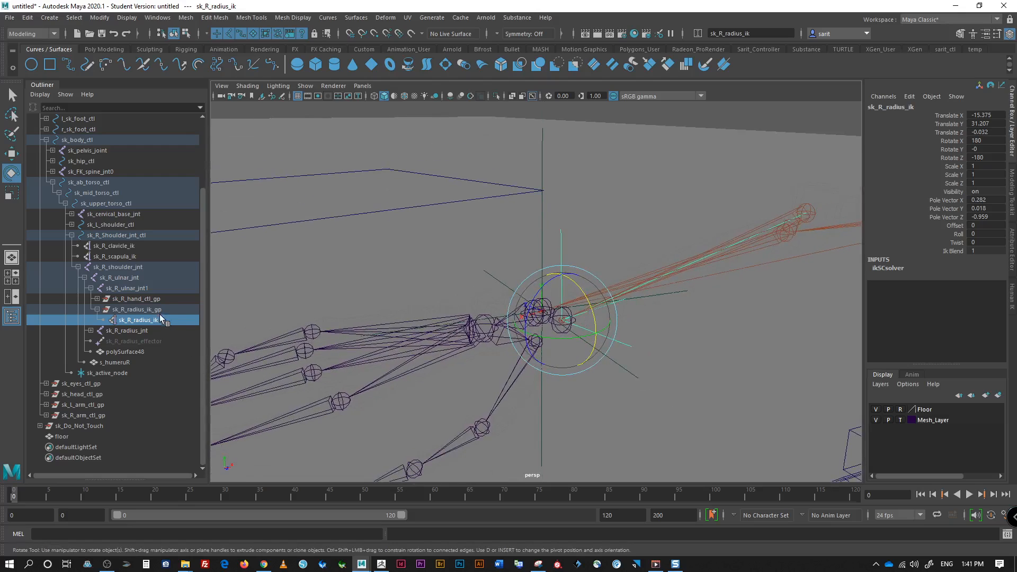
pyautogui.click(136, 309)
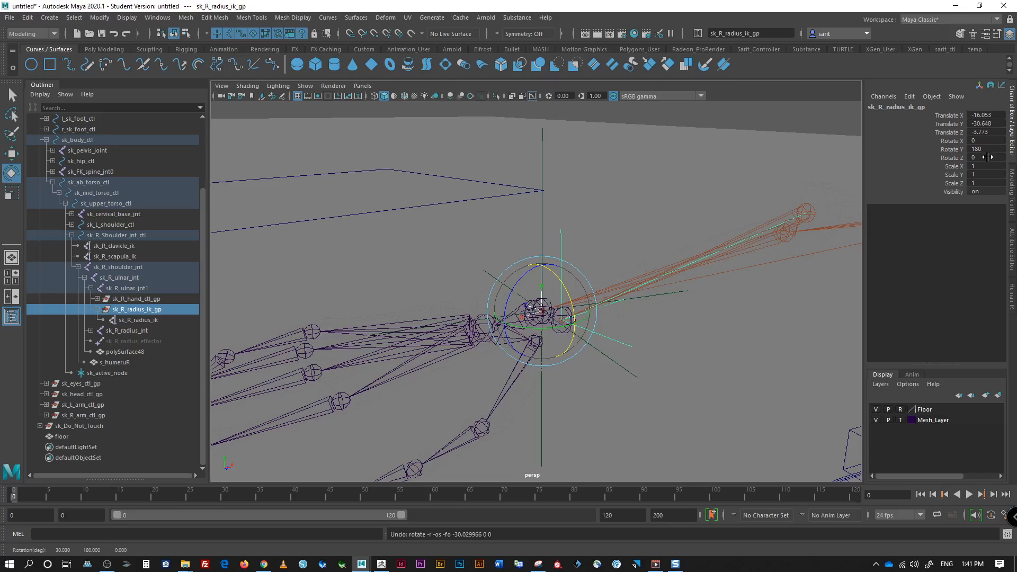
pyautogui.moveTo(979, 209)
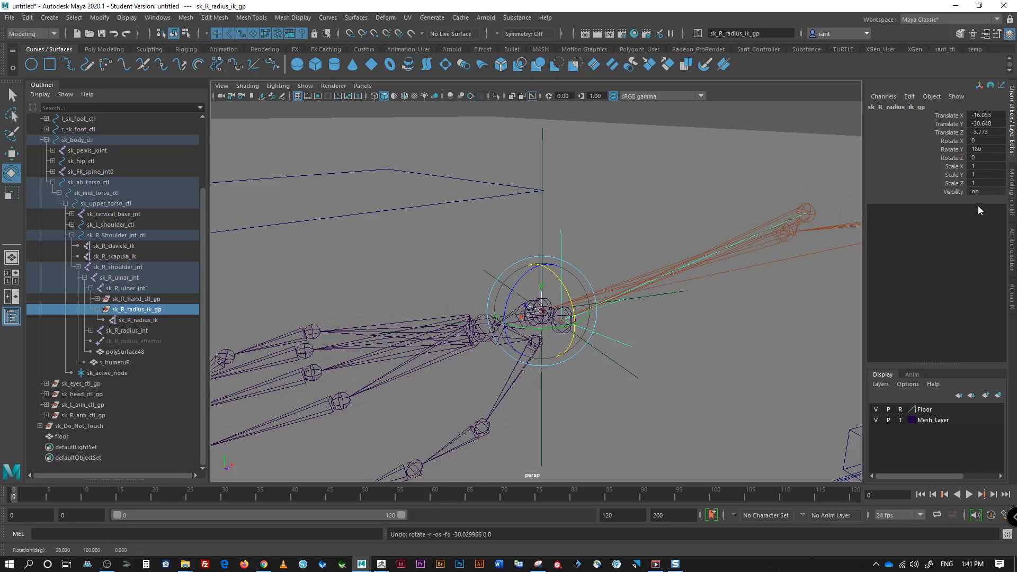
pyautogui.moveTo(804, 397)
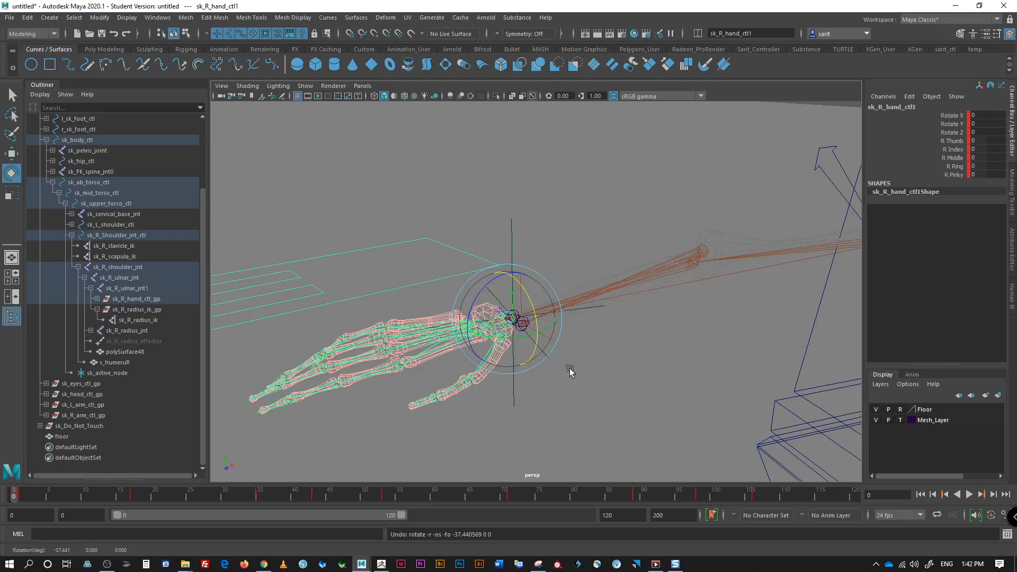
pyautogui.click(137, 309)
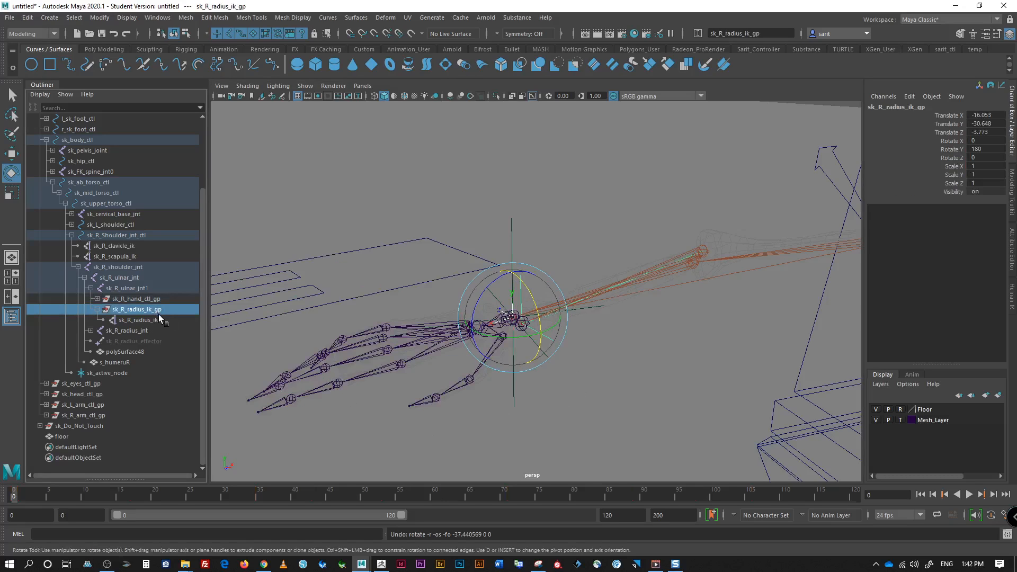
# Step: Select sk_R_hand_ctl1 and bring up the Connection Editor from Windows > General Editors
pyautogui.click(132, 298)
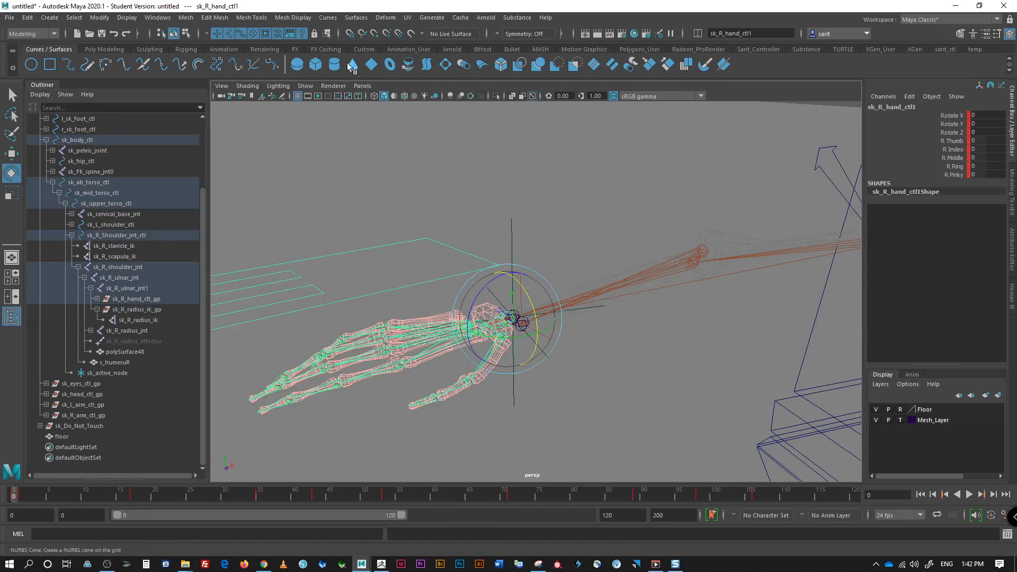
pyautogui.click(214, 18)
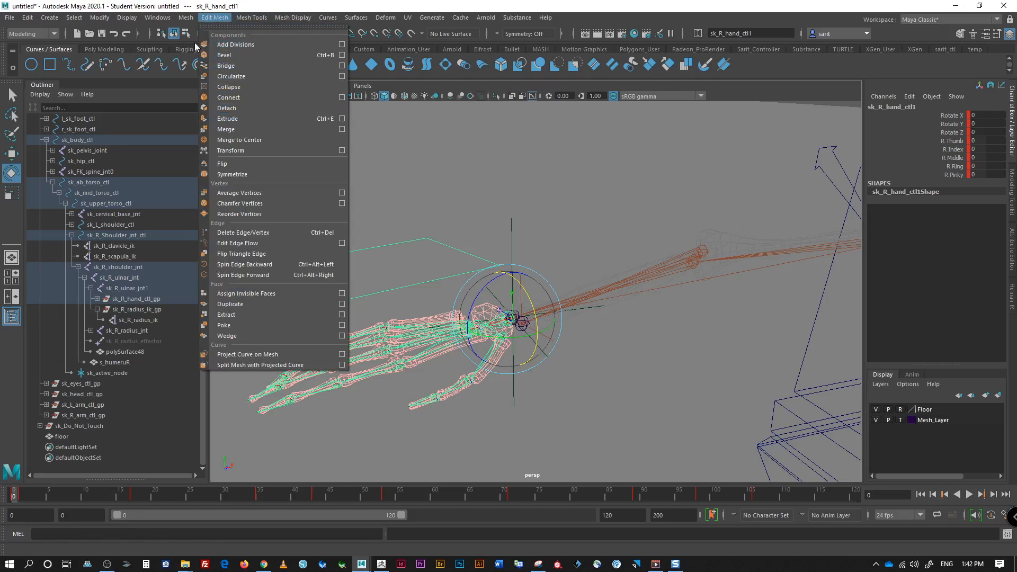
pyautogui.click(156, 18)
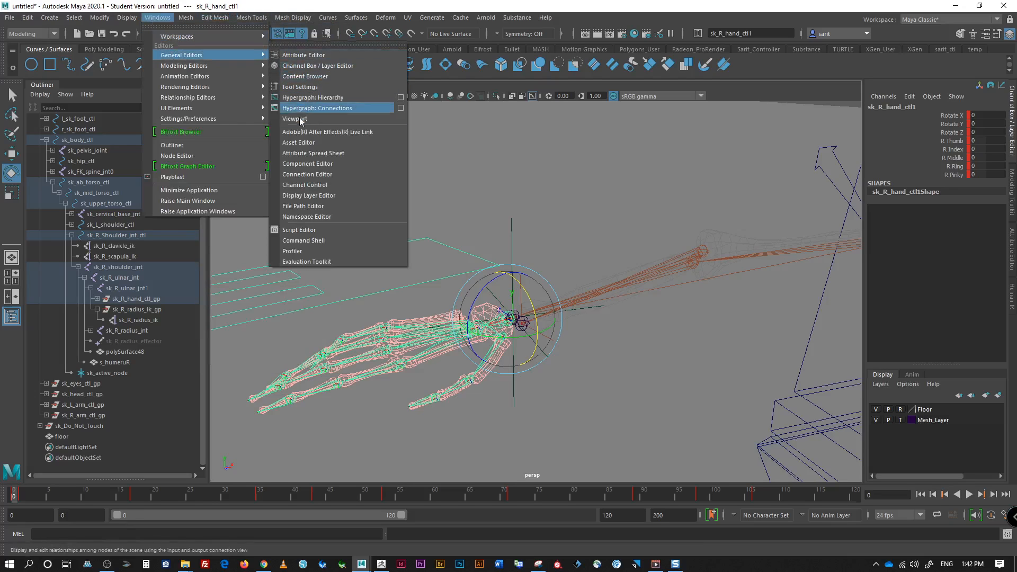
pyautogui.click(307, 174)
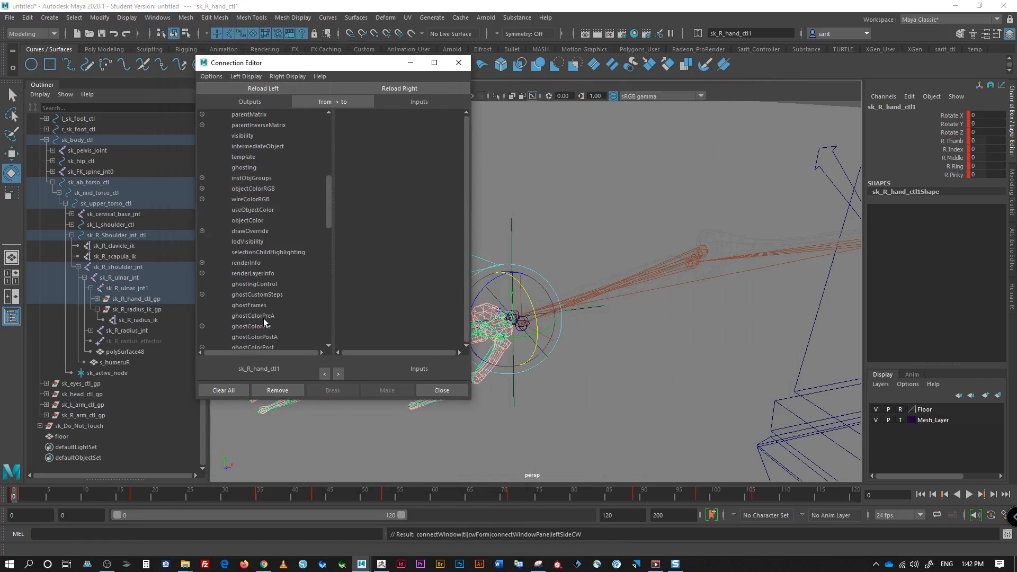
# Step: Load sk_R_radius_ik_gp as the right-side target and connect hand rotateX to the group's rotateX
pyautogui.scroll(3)
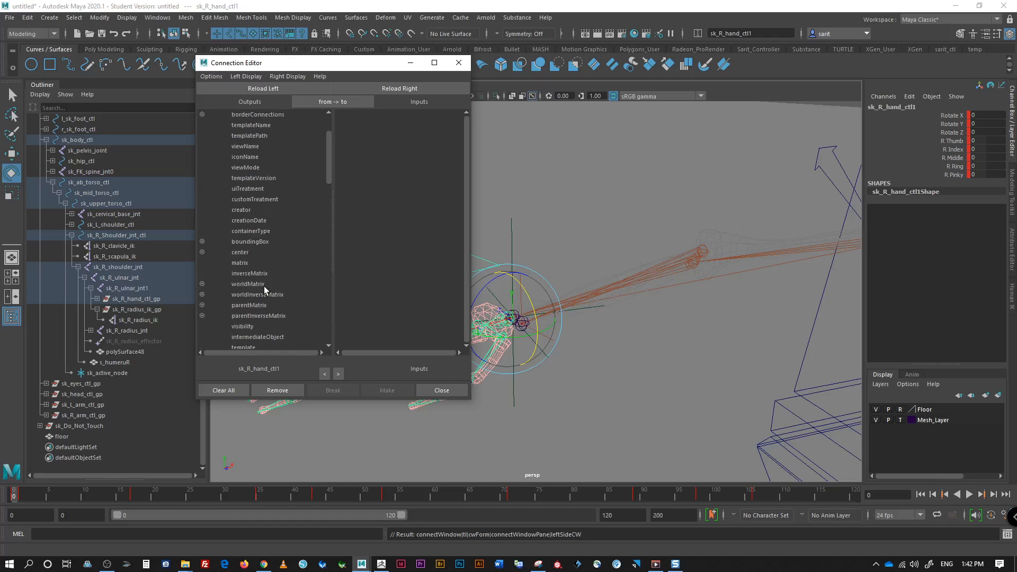
pyautogui.scroll(-3)
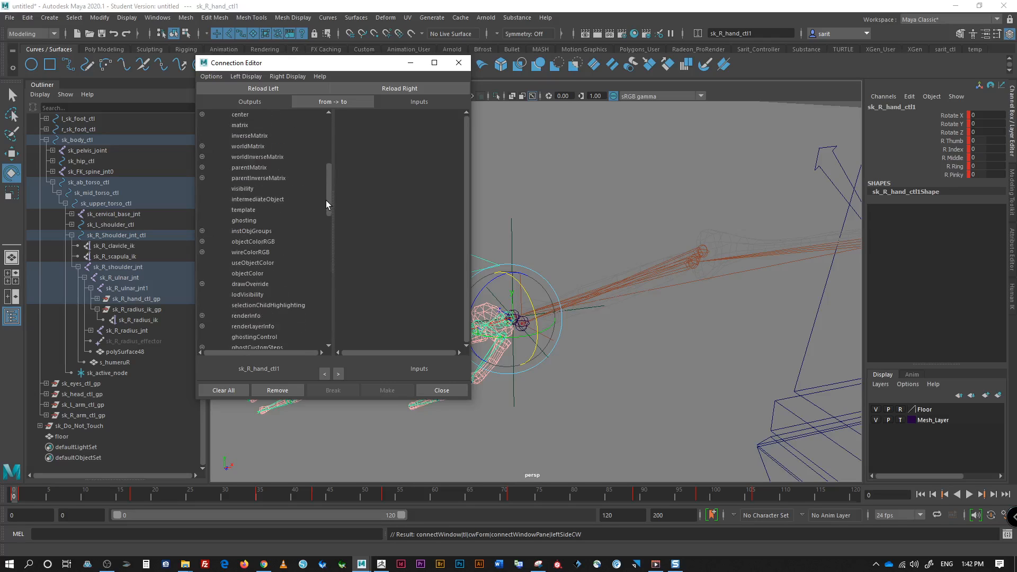
pyautogui.scroll(-3)
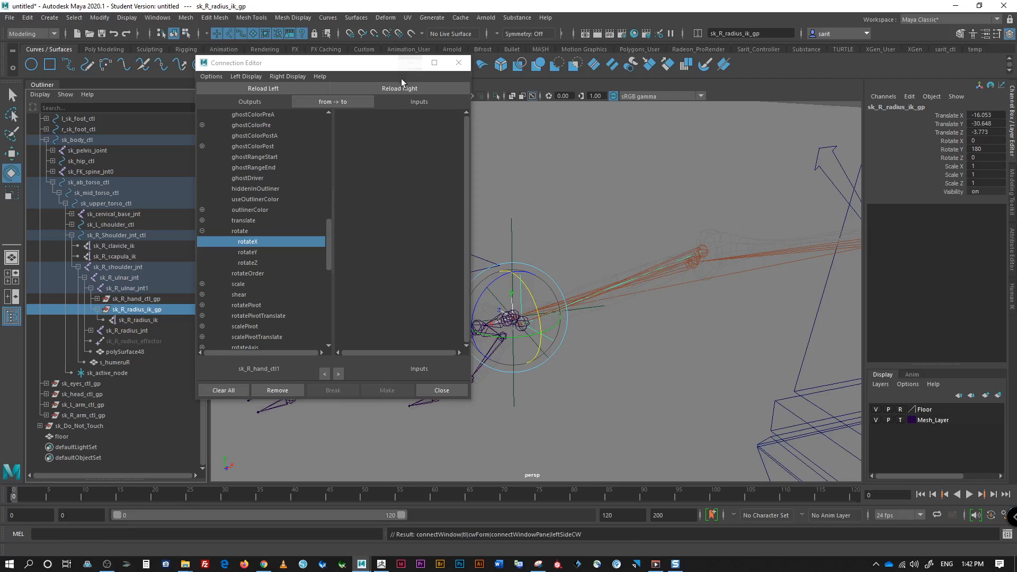
pyautogui.click(399, 88)
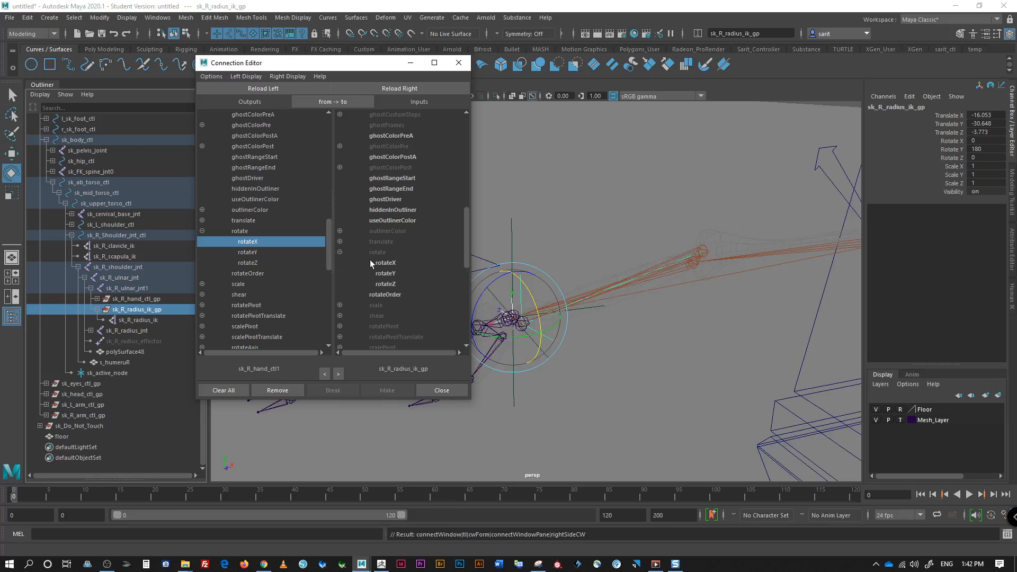
pyautogui.click(385, 263)
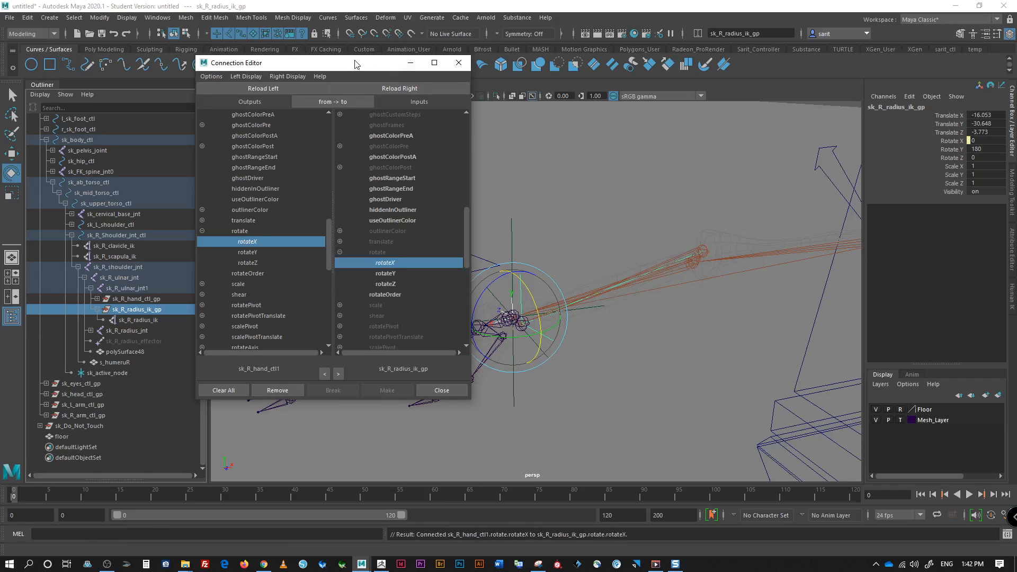